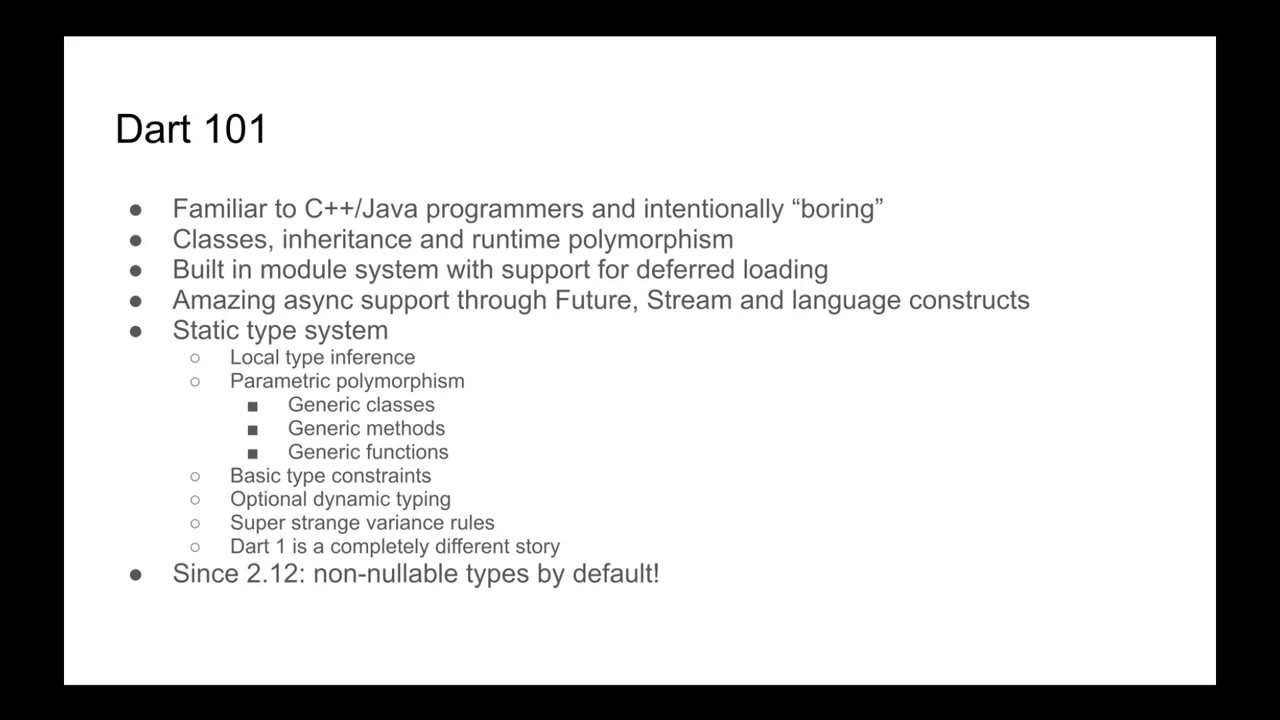
- Advance the deck to the "But… how will I program?" slide on mutability, null and side effects
key("Right")
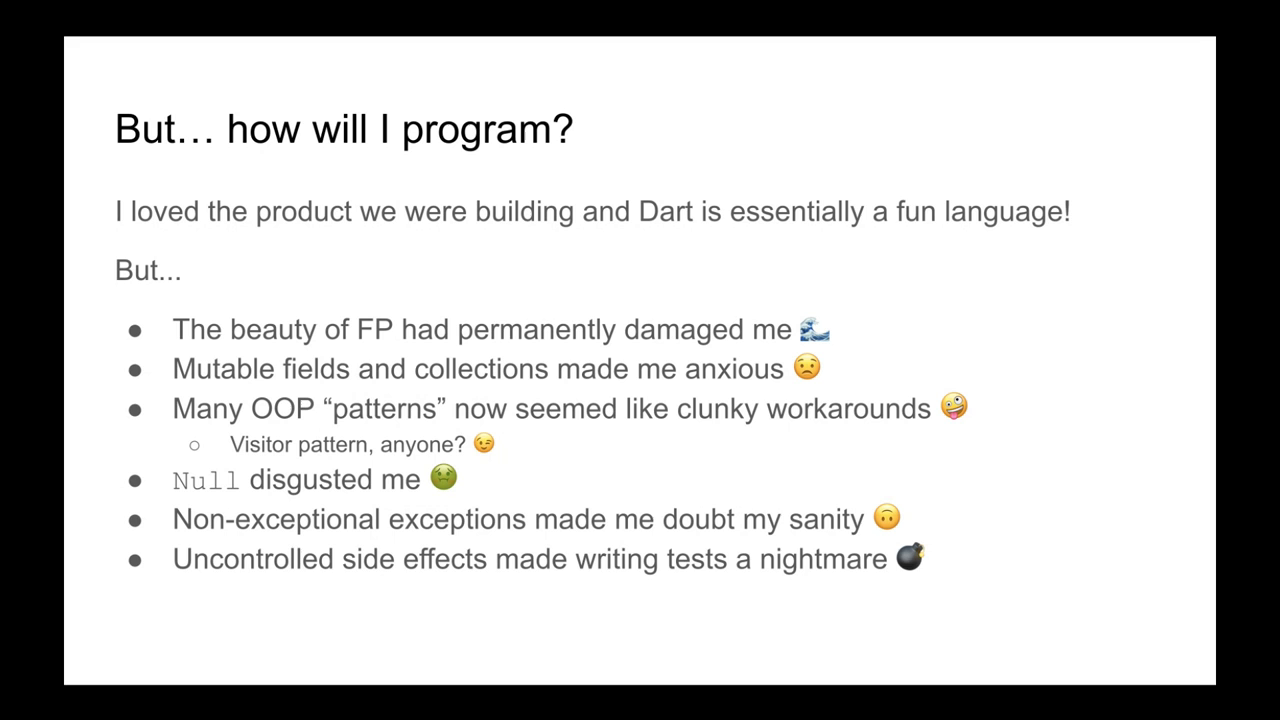
- Advance to the "Enter dartz, an FP library for Dart!" slide listing Option, Either and immutable collections
key("Right")
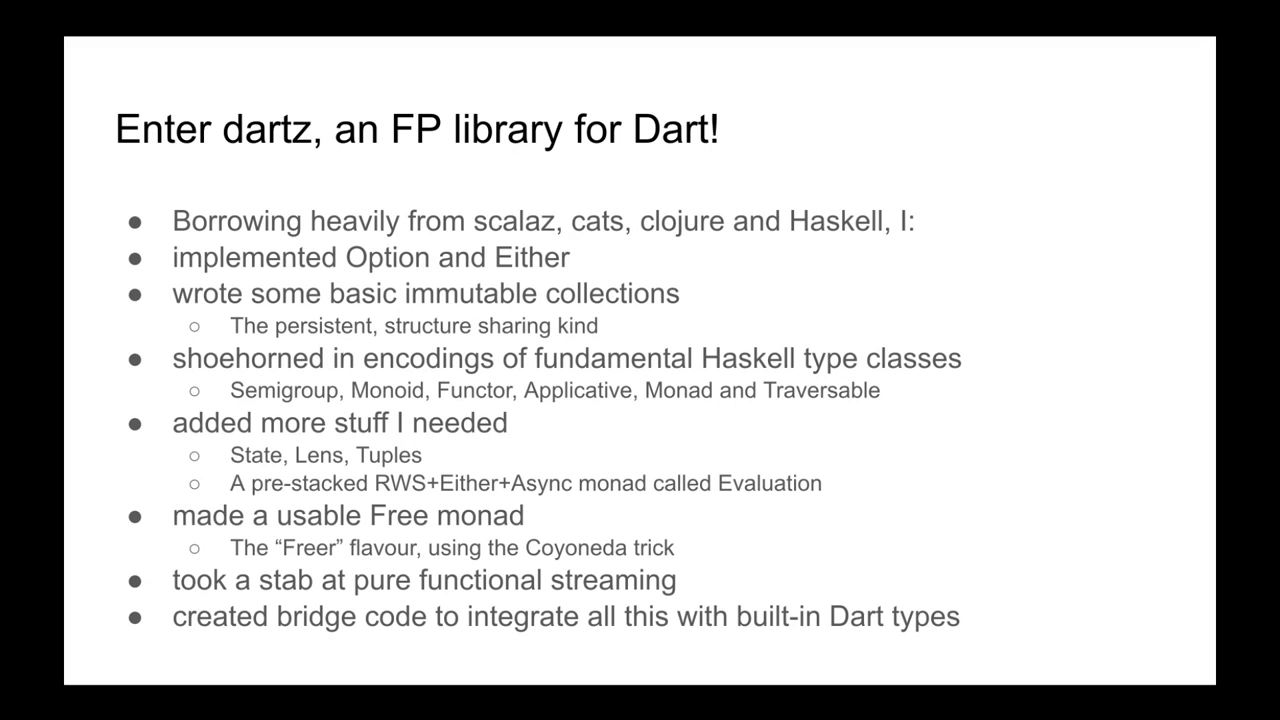
mouse_move(825, 473)
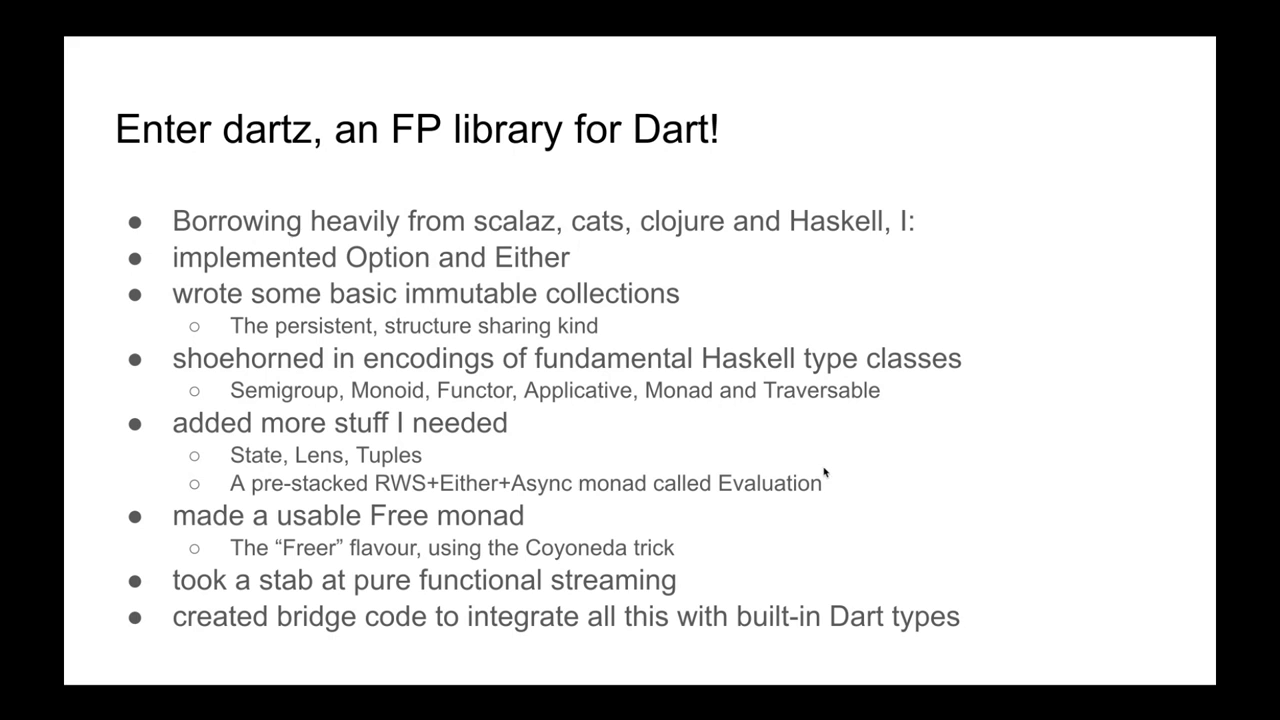
mouse_move(611, 455)
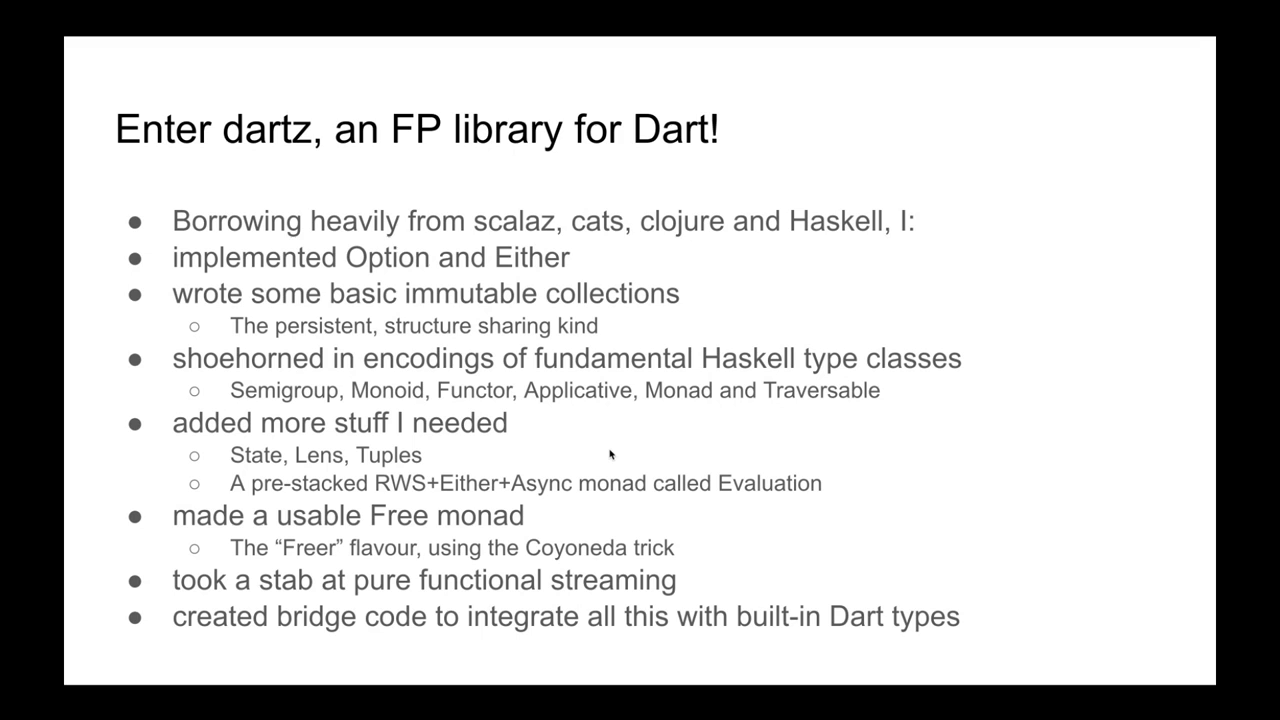
mouse_move(553, 492)
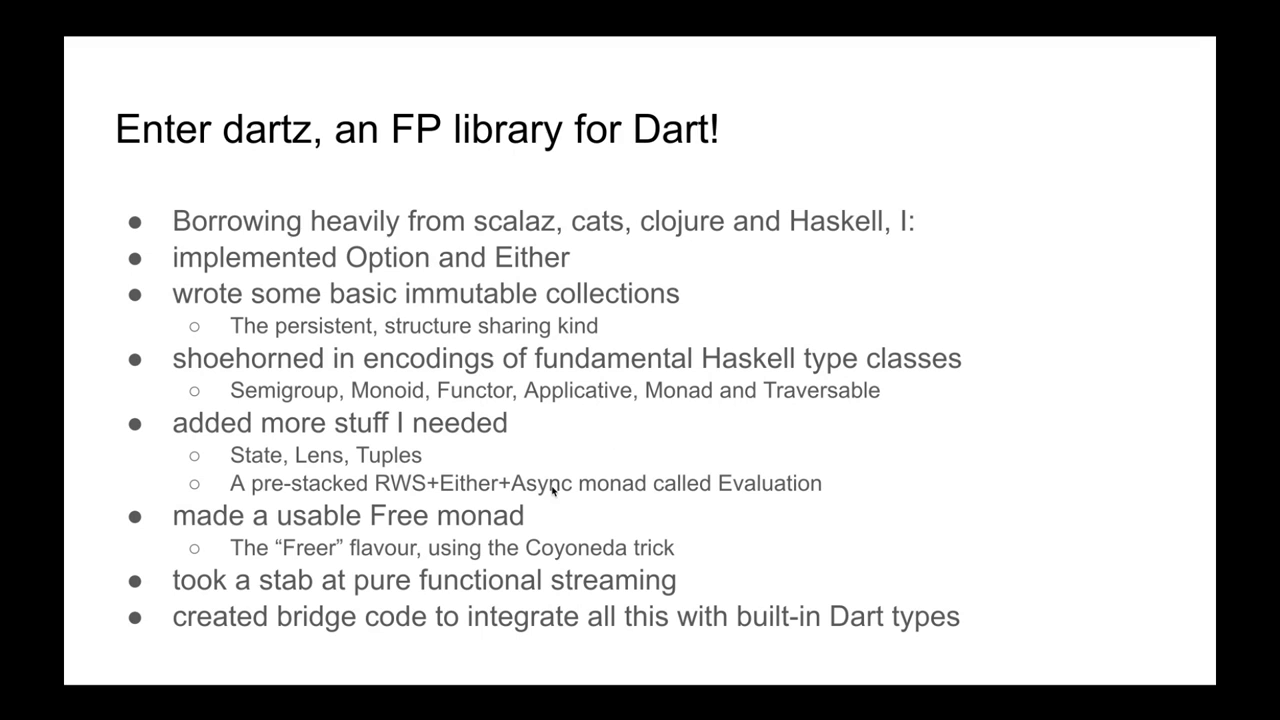
mouse_move(688, 465)
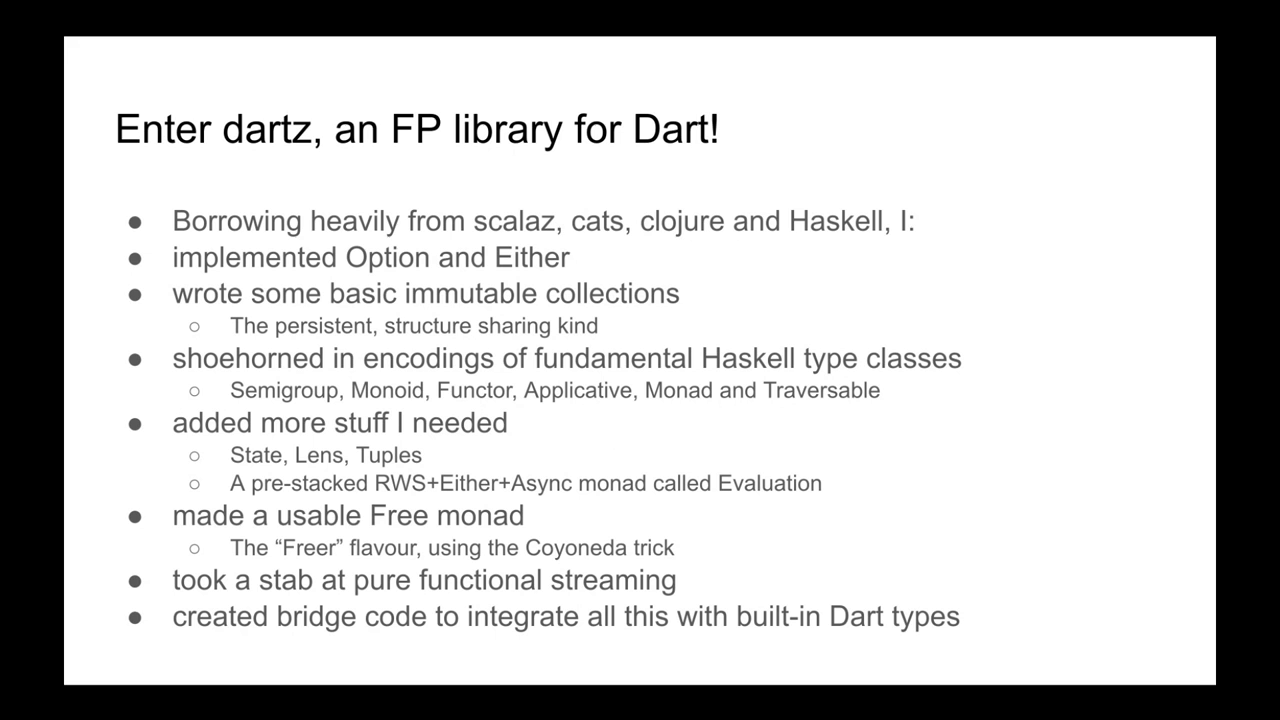
- Advance the Pure functional programming in Dart deck to its Live coding slide
key("Right")
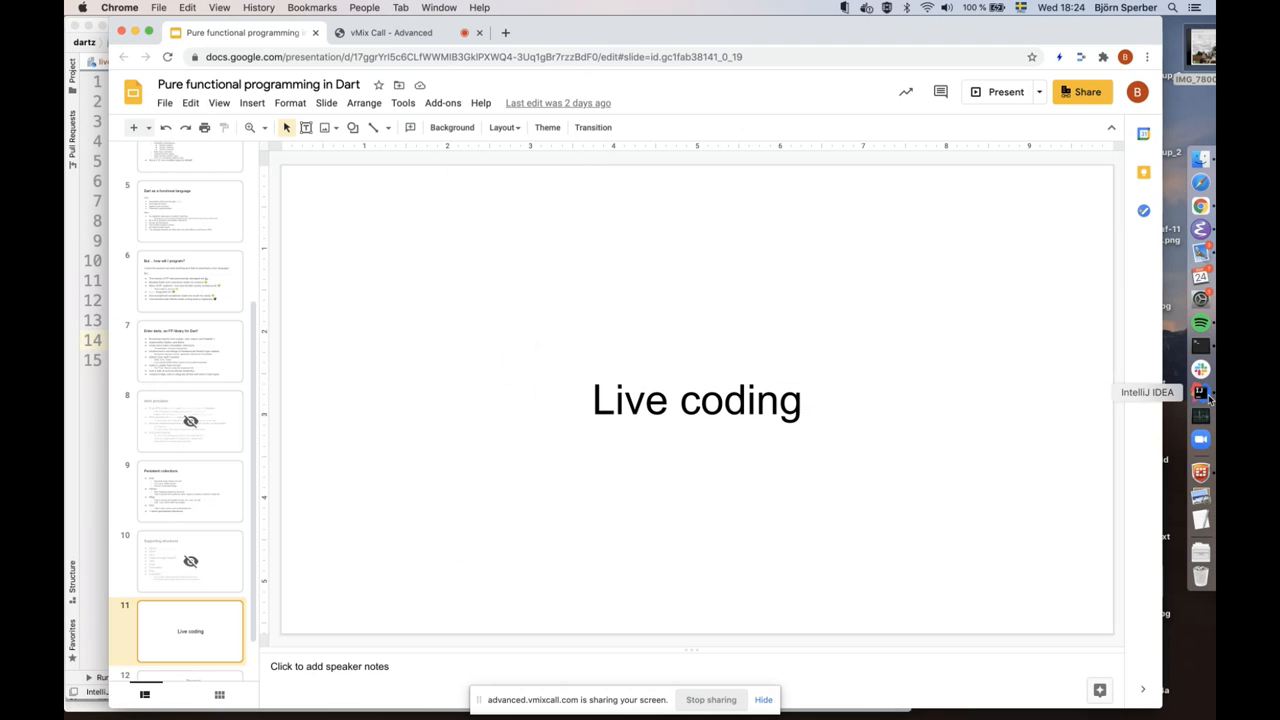
- Switch to live_coding.dart in IntelliJ IDEA and place the caret after the menuForTwo line
left_click(1200, 392)
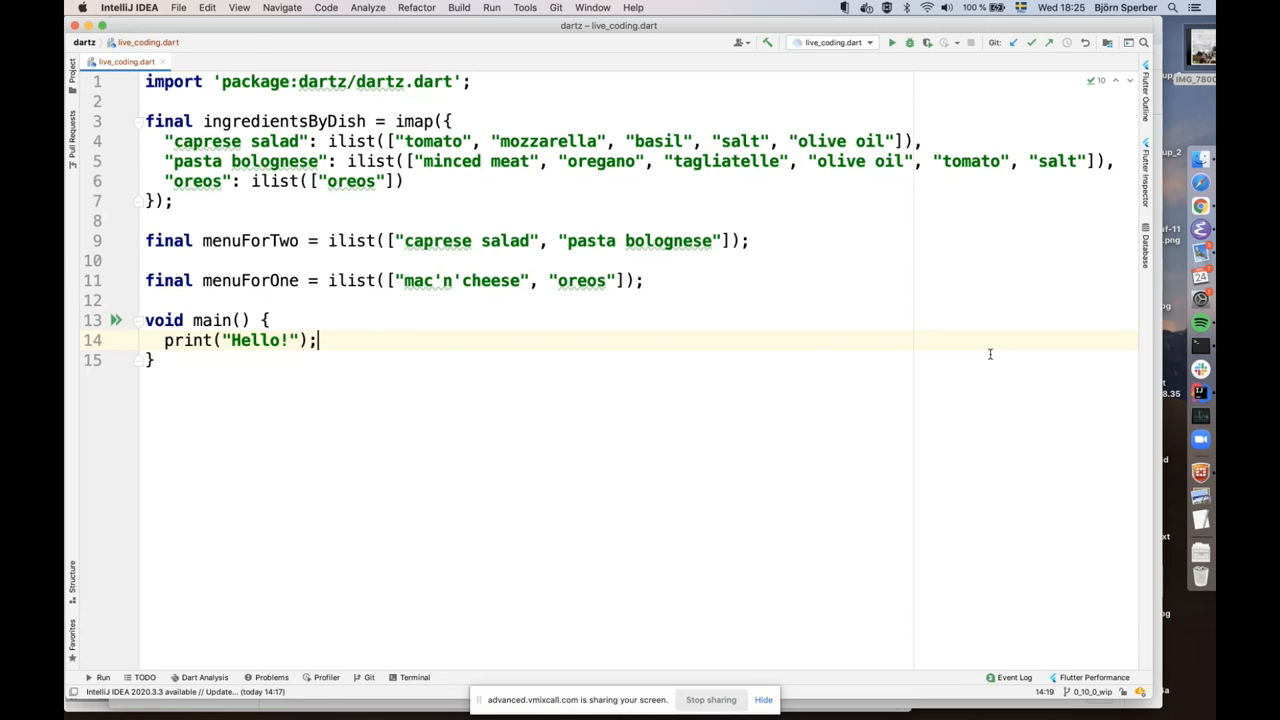
left_click(470, 81)
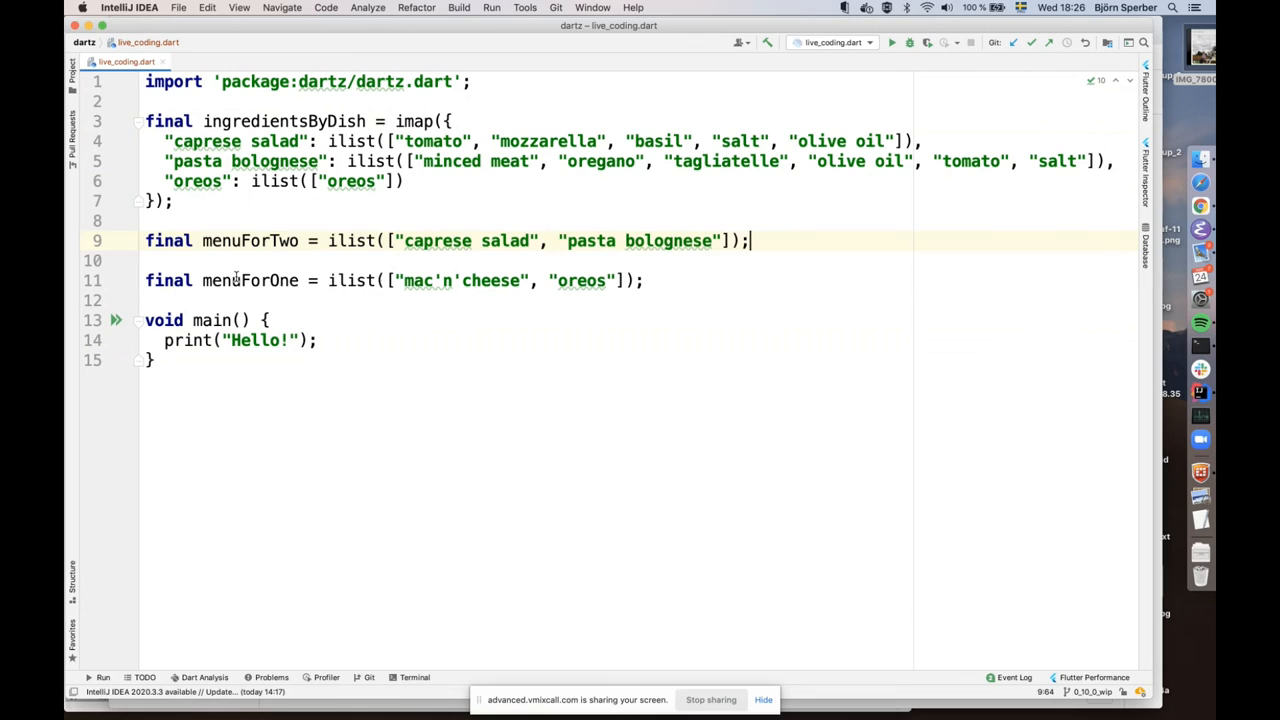
- Start a new declaration above main beginning with IMap<S after the menuForOne line
left_click(567, 280)
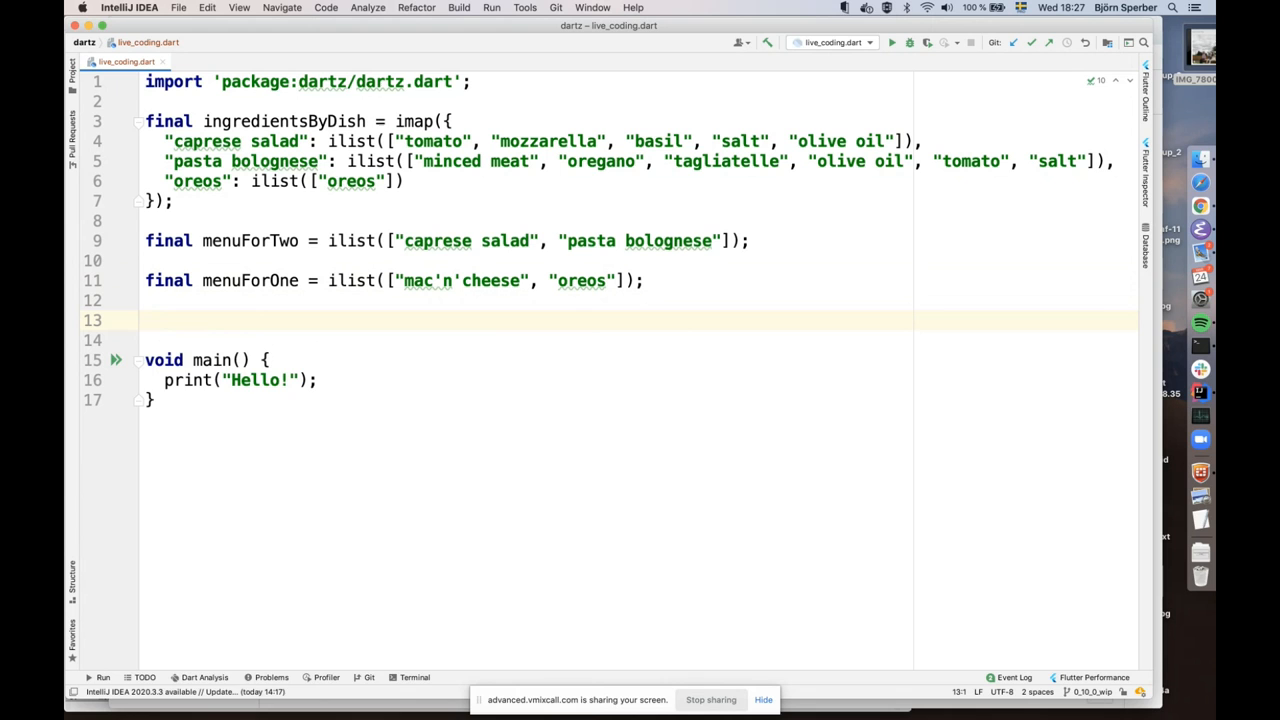
type("IMap<String, i>")
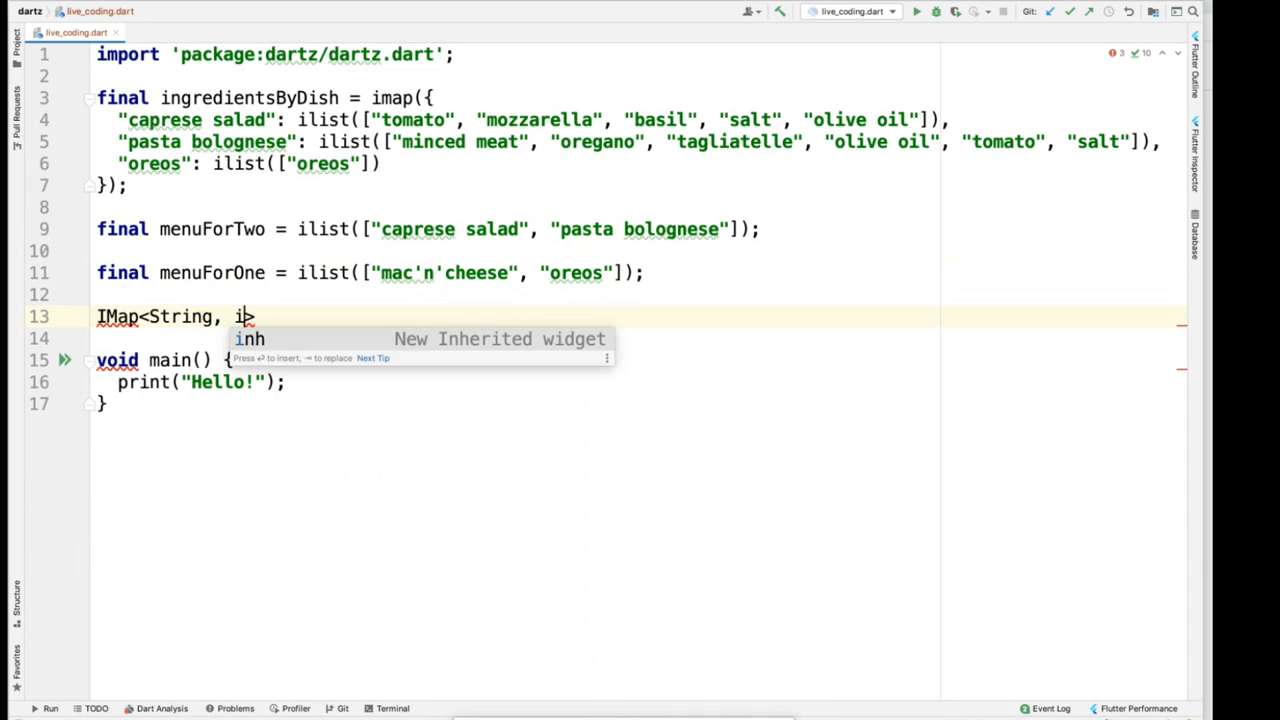
- Write the signature IMap<String, int> buildShoppingList(IList<String> menu, int numberOfPeople)
type("nt>")
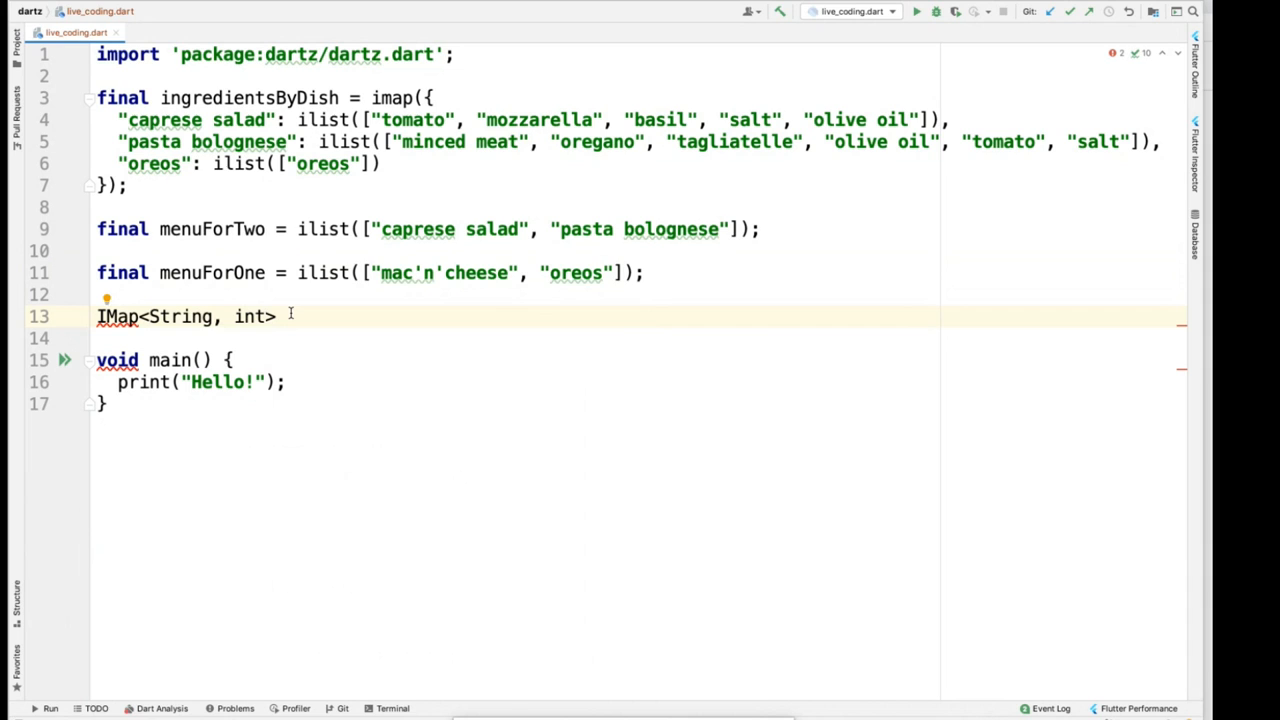
type("buildShopp")
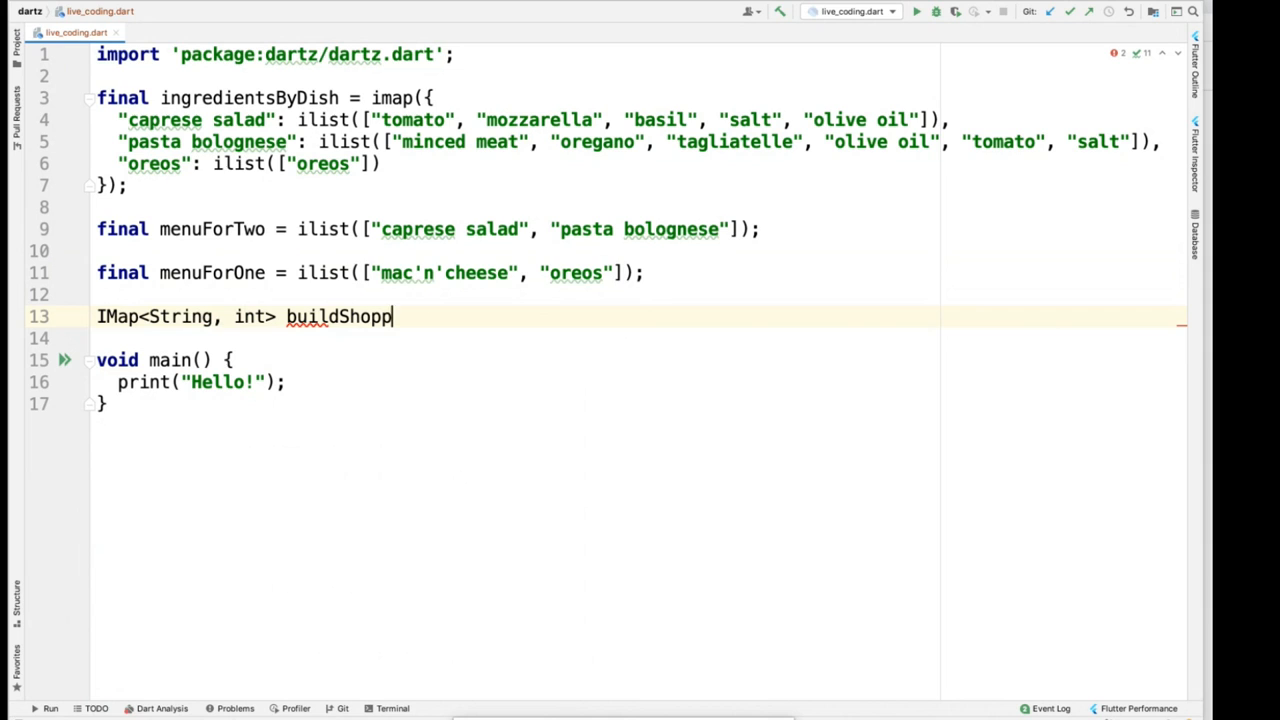
type("ingList()")
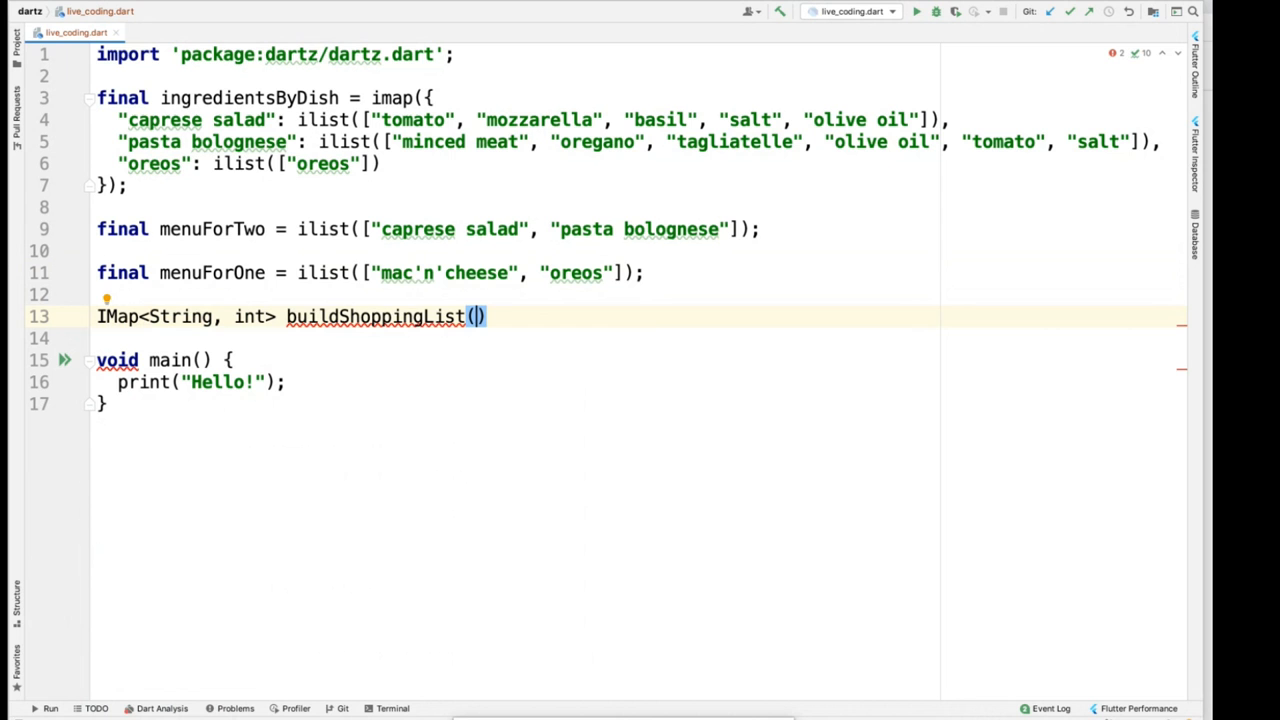
type("IListz<")
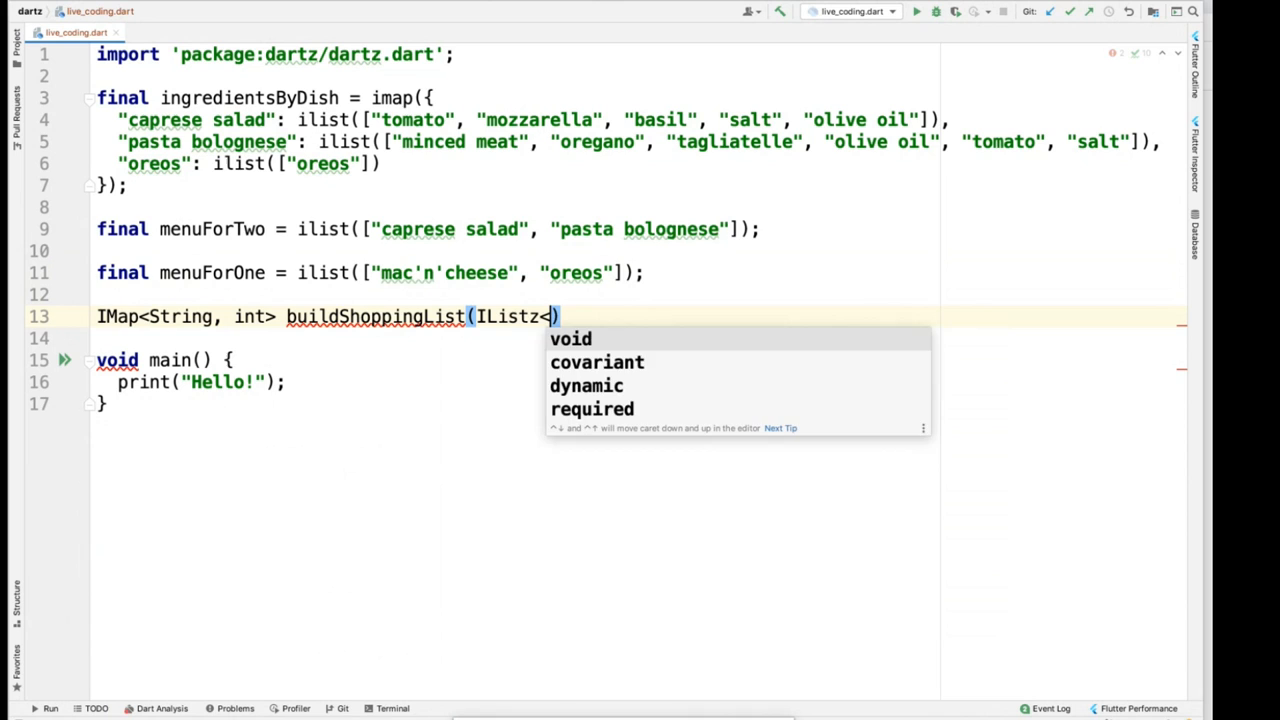
type("String> menu")
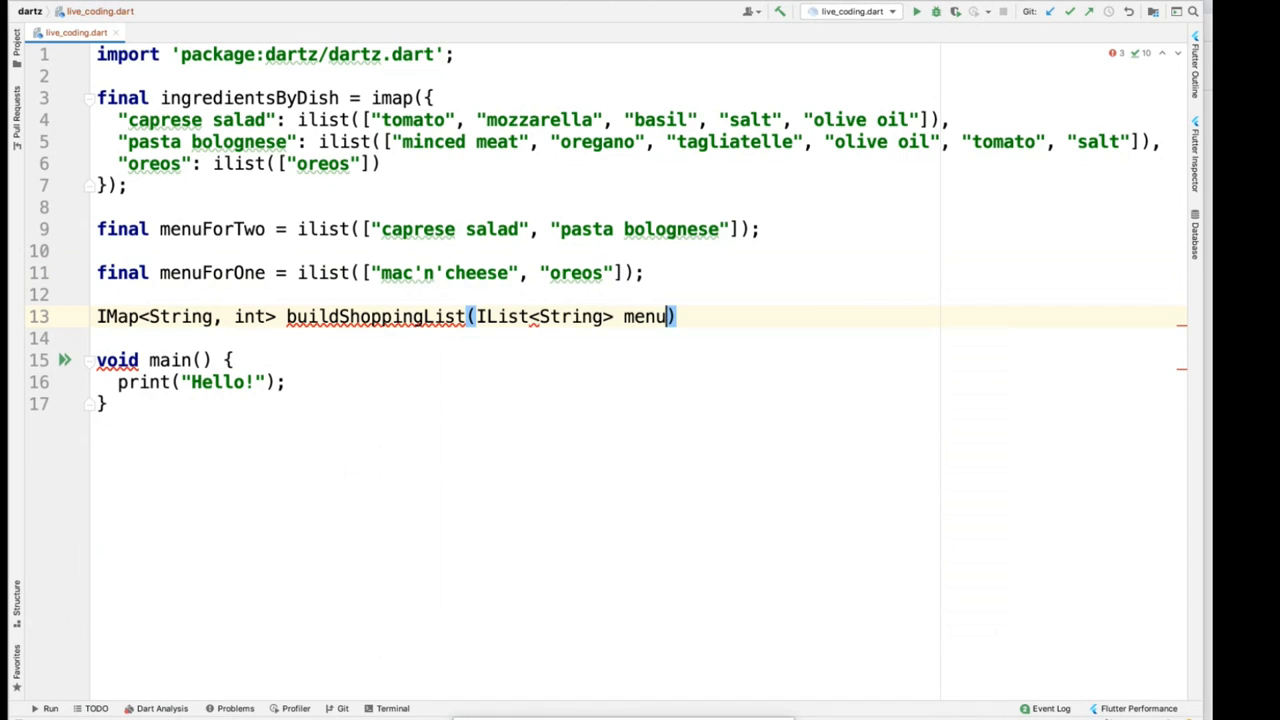
type(", int numberOfEa")
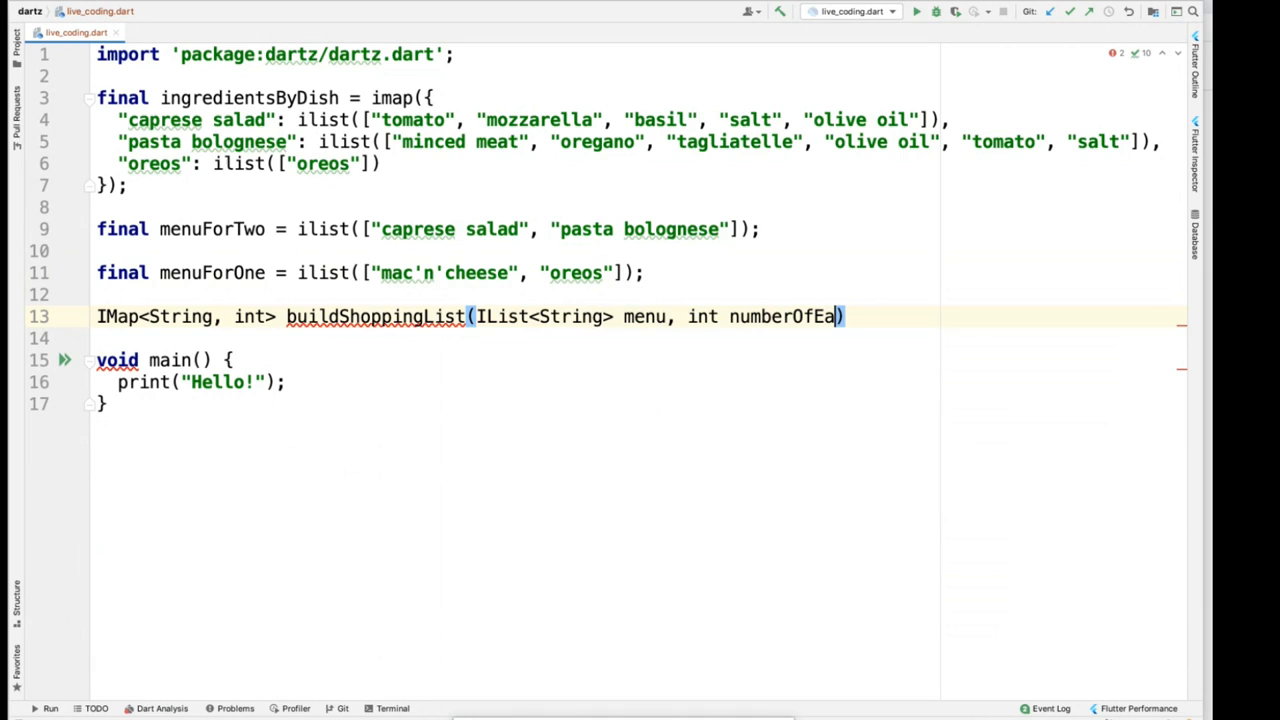
type("People")
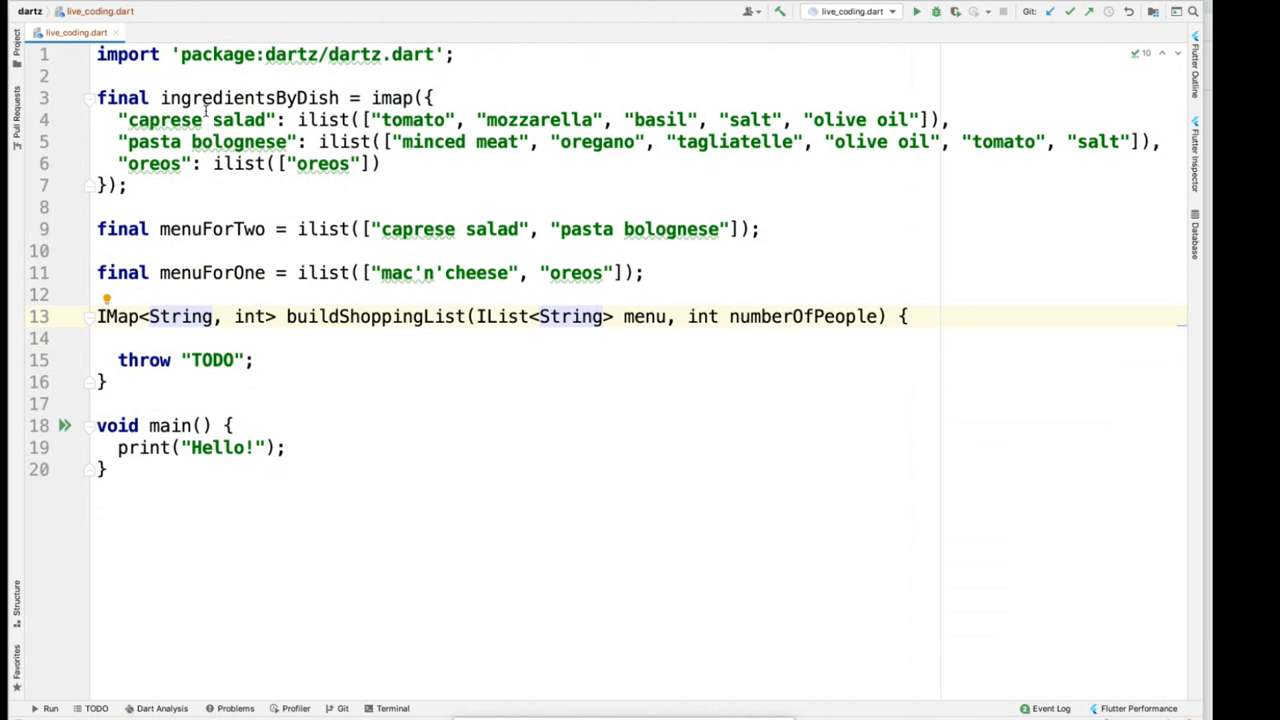
- Place the caret inside buildShoppingList's body to begin its implementation
left_click(553, 316)
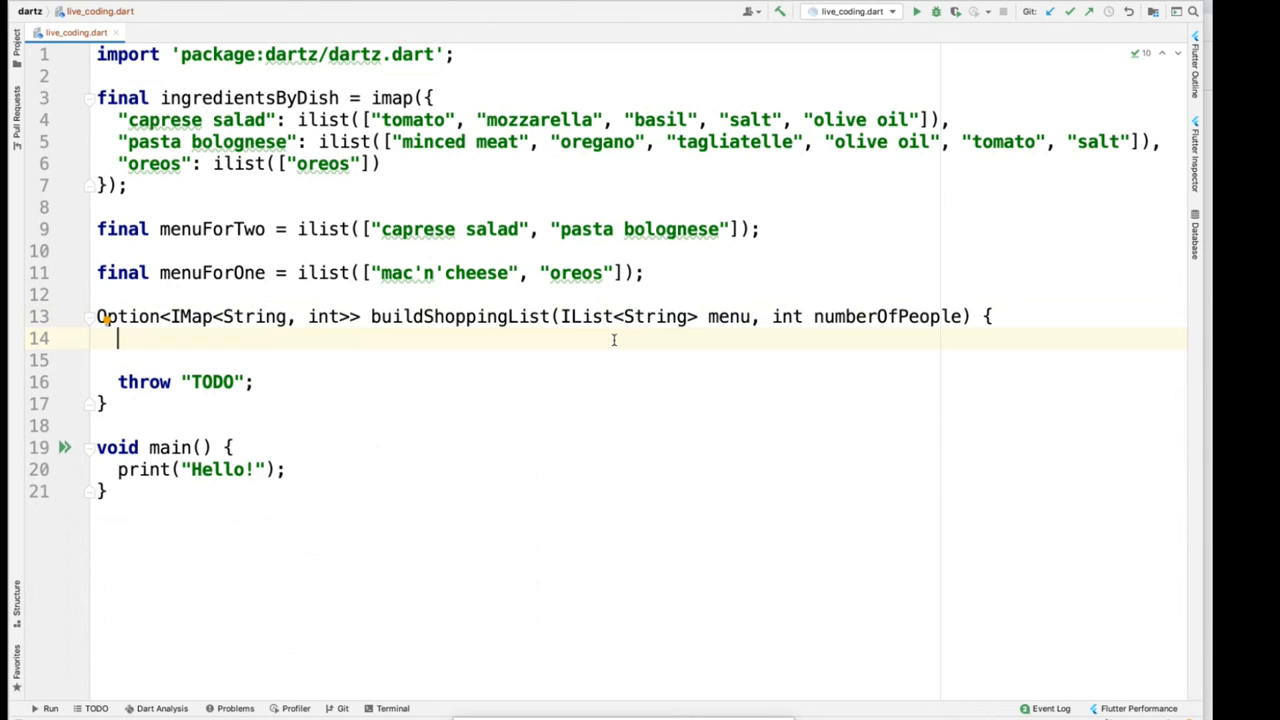
- Begin the body with final ingredients = menu.traver, heading toward traverseOptionM
type("final i")
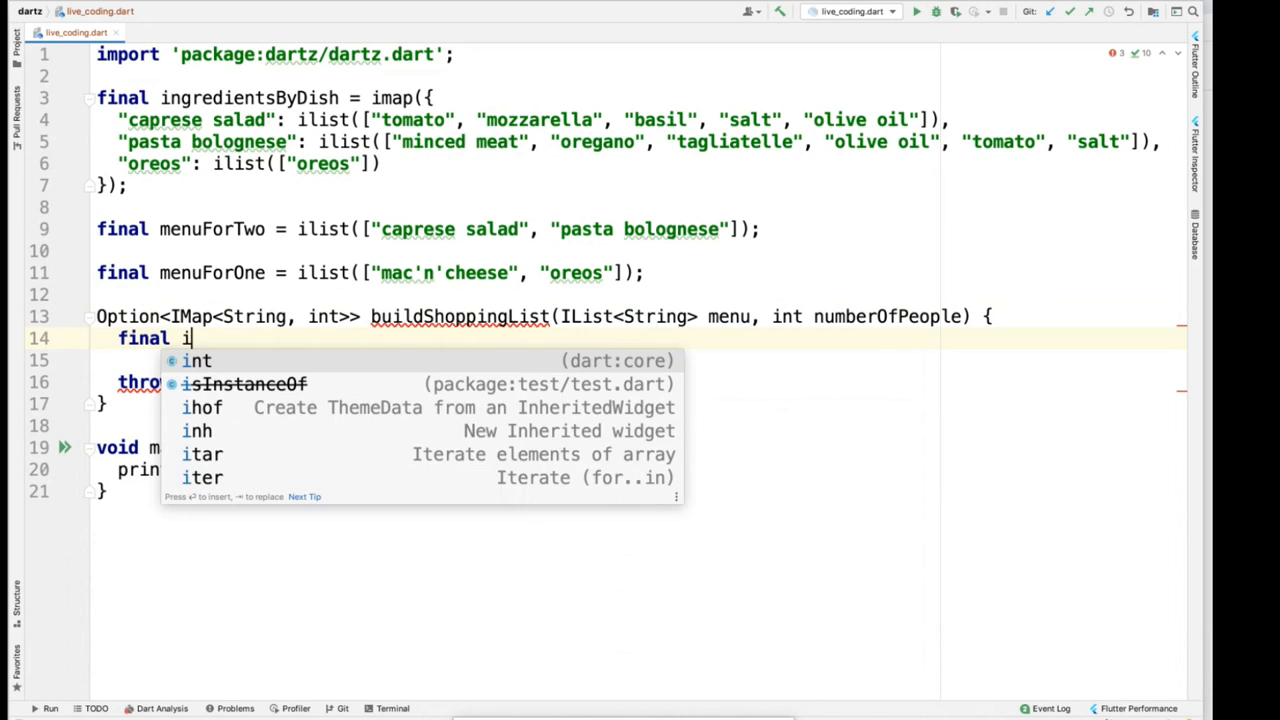
type("ngredients =")
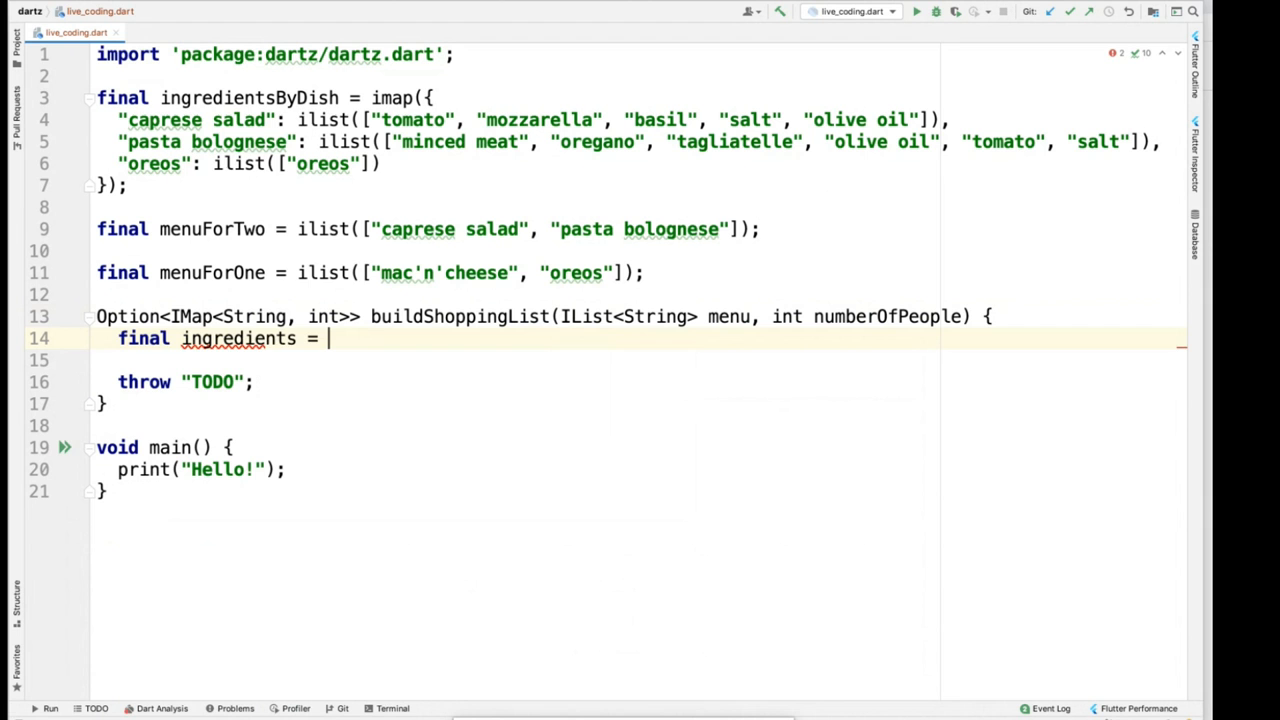
type("menu")
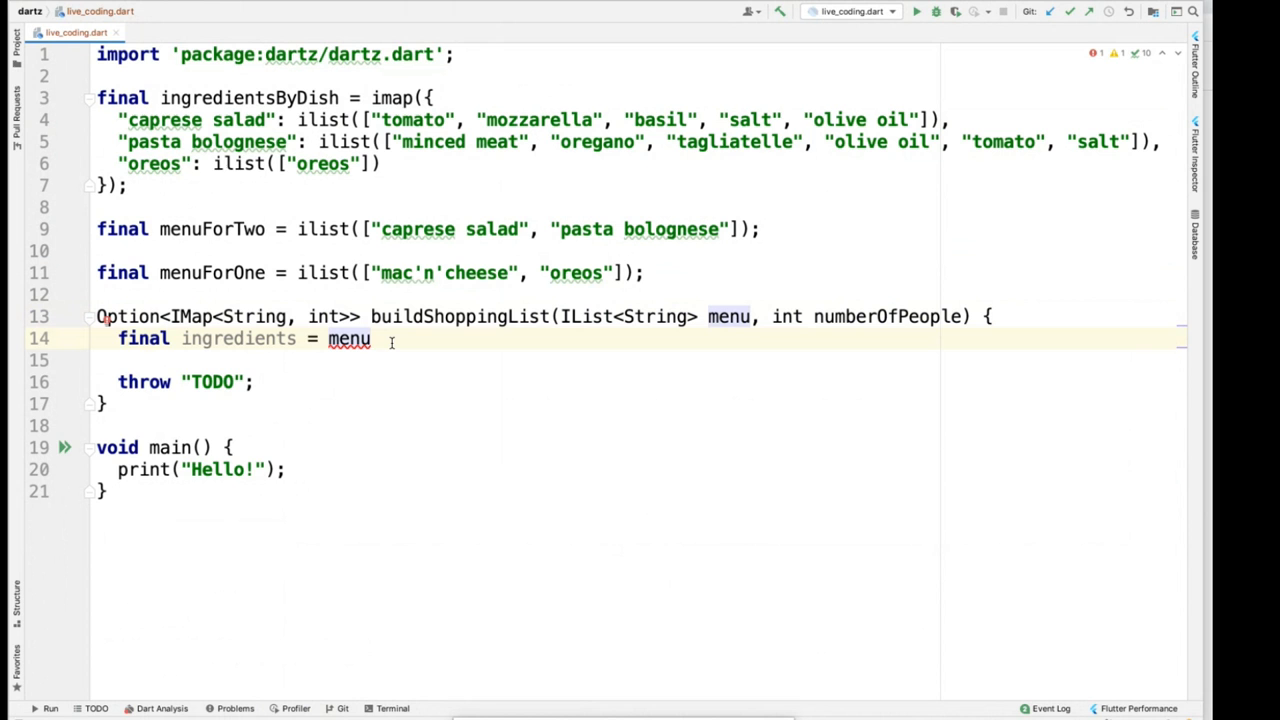
type(".traver")
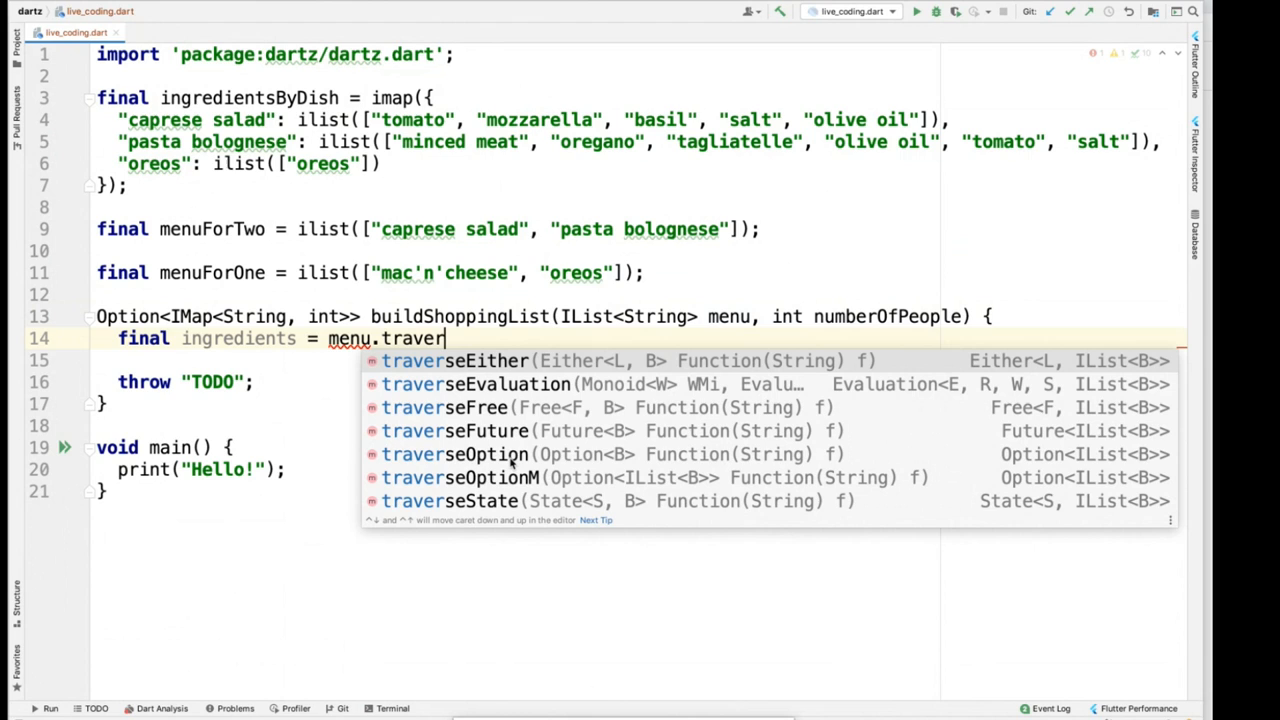
mouse_move(500, 463)
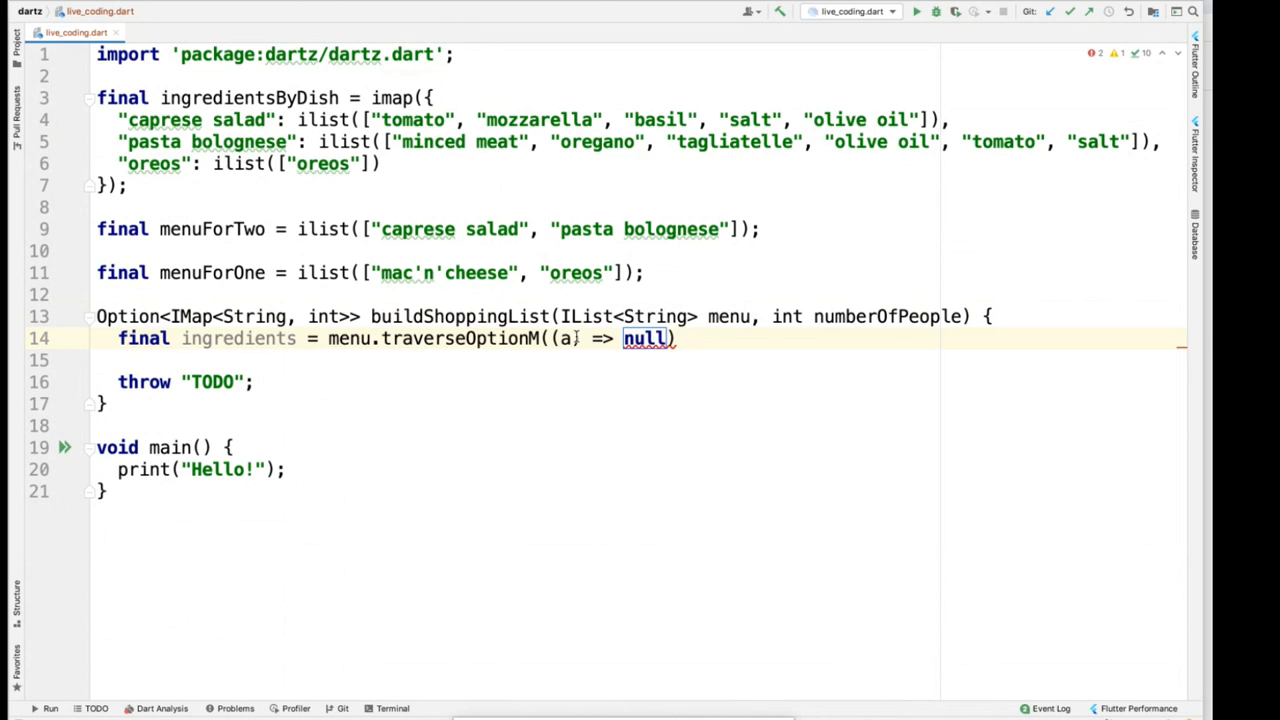
- Make the traversal lambda take dish and return ingredientsByDish[dish]
type("dish")
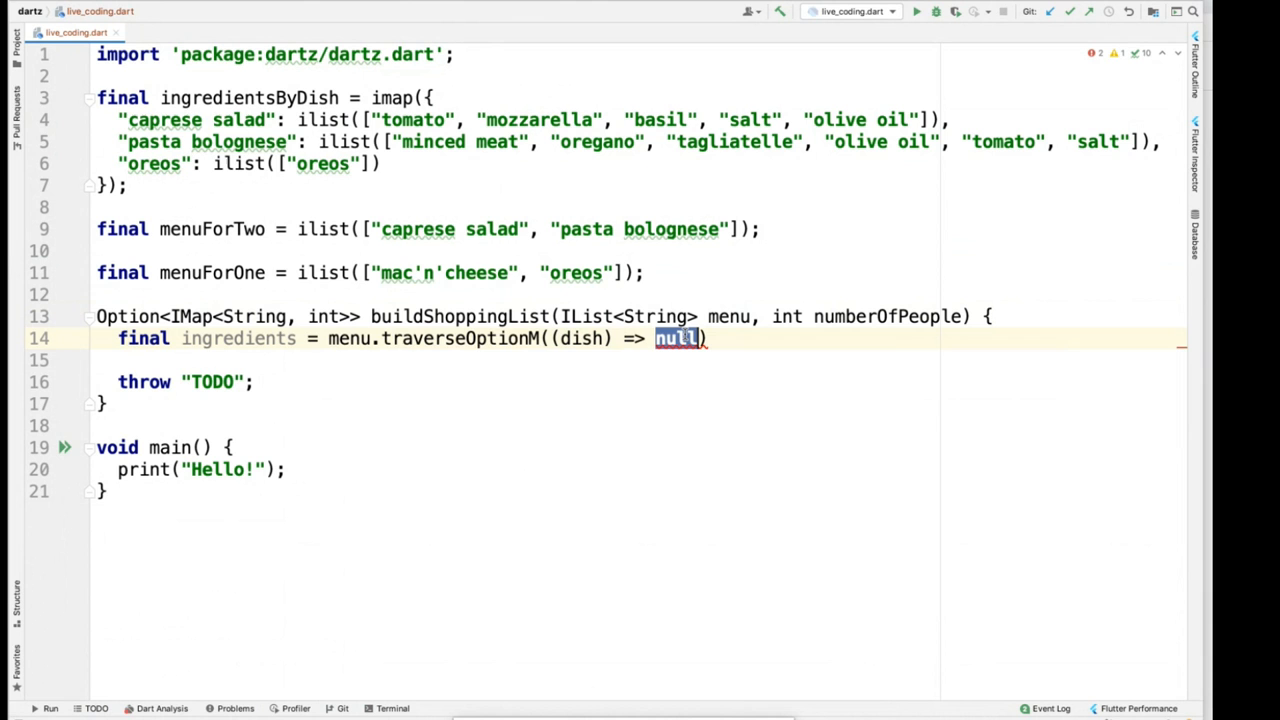
type("ingredientsByDish[dish]")
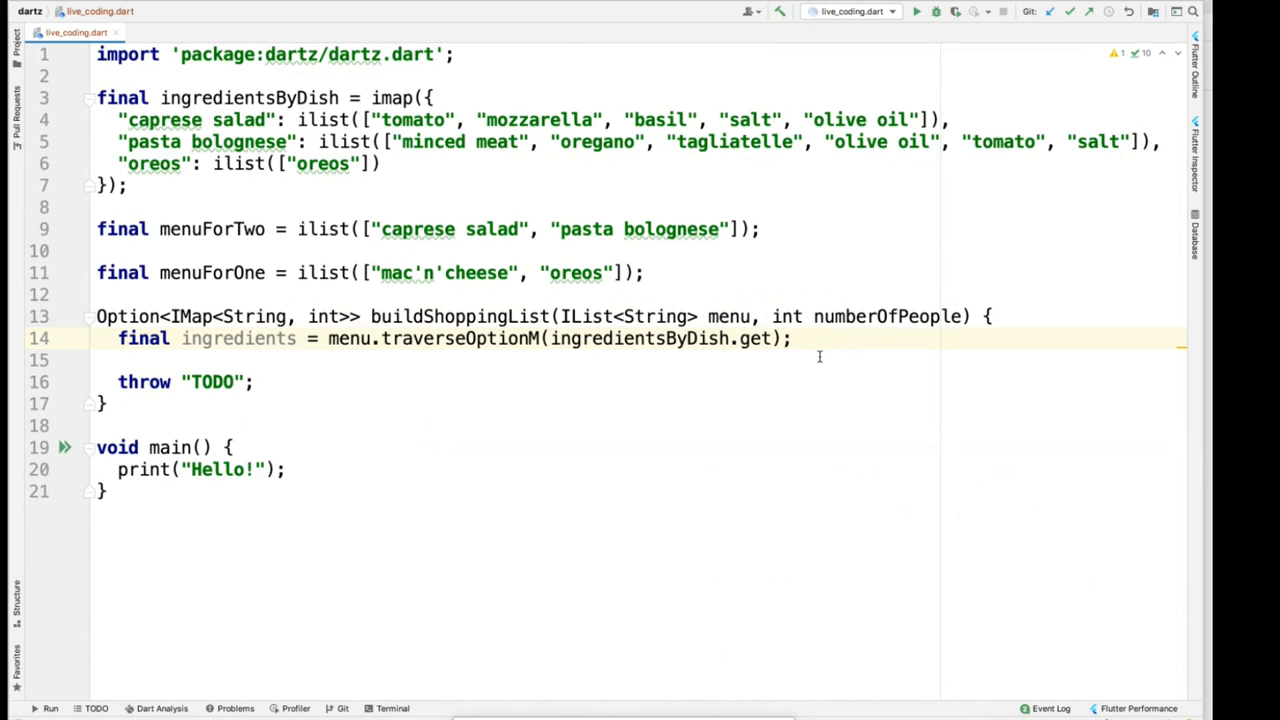
mouse_move(865, 419)
type("maybeI")
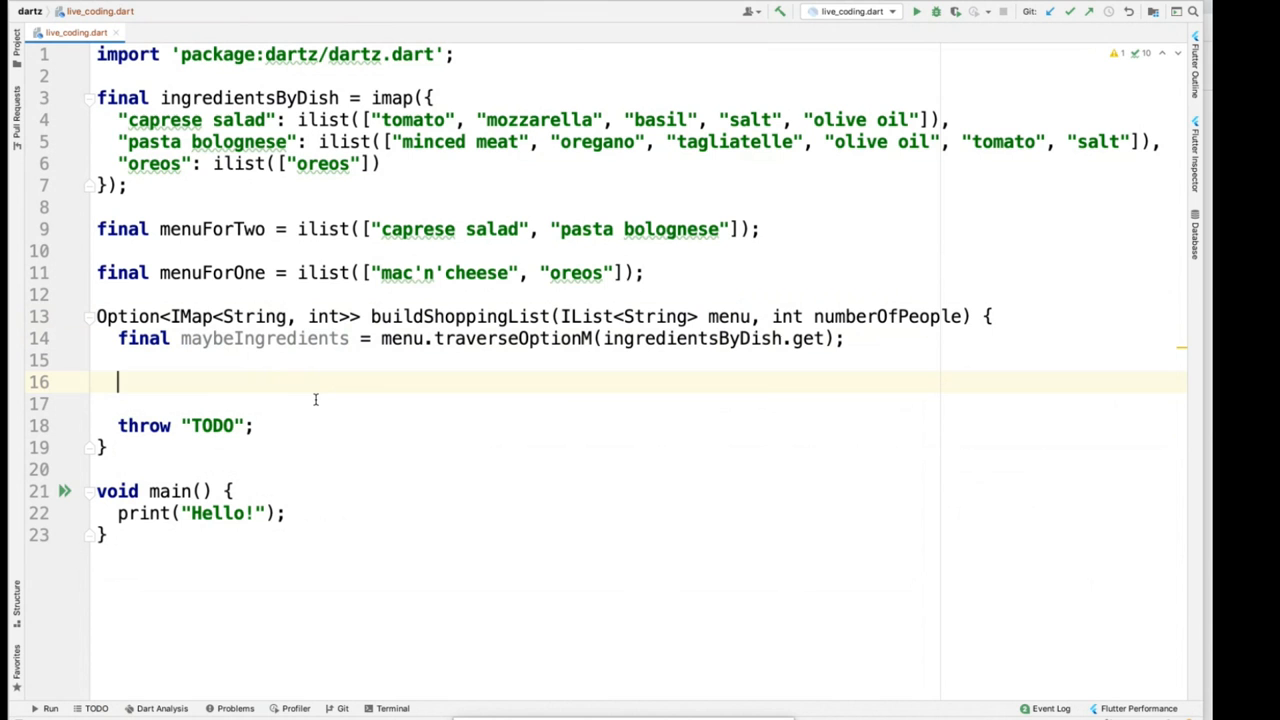
- Add final maybeShoppingList = maybeIngredients.map with a foldMap over the ingredients
type("final may")
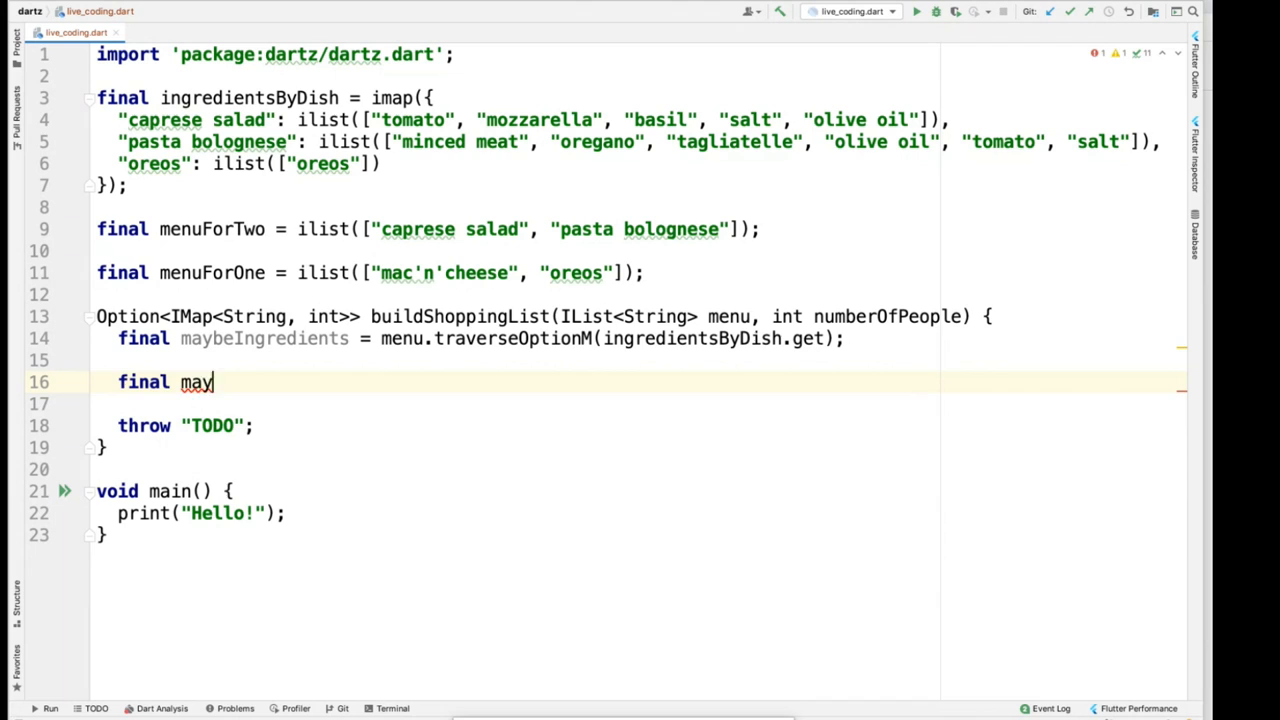
type("beShoppingList =")
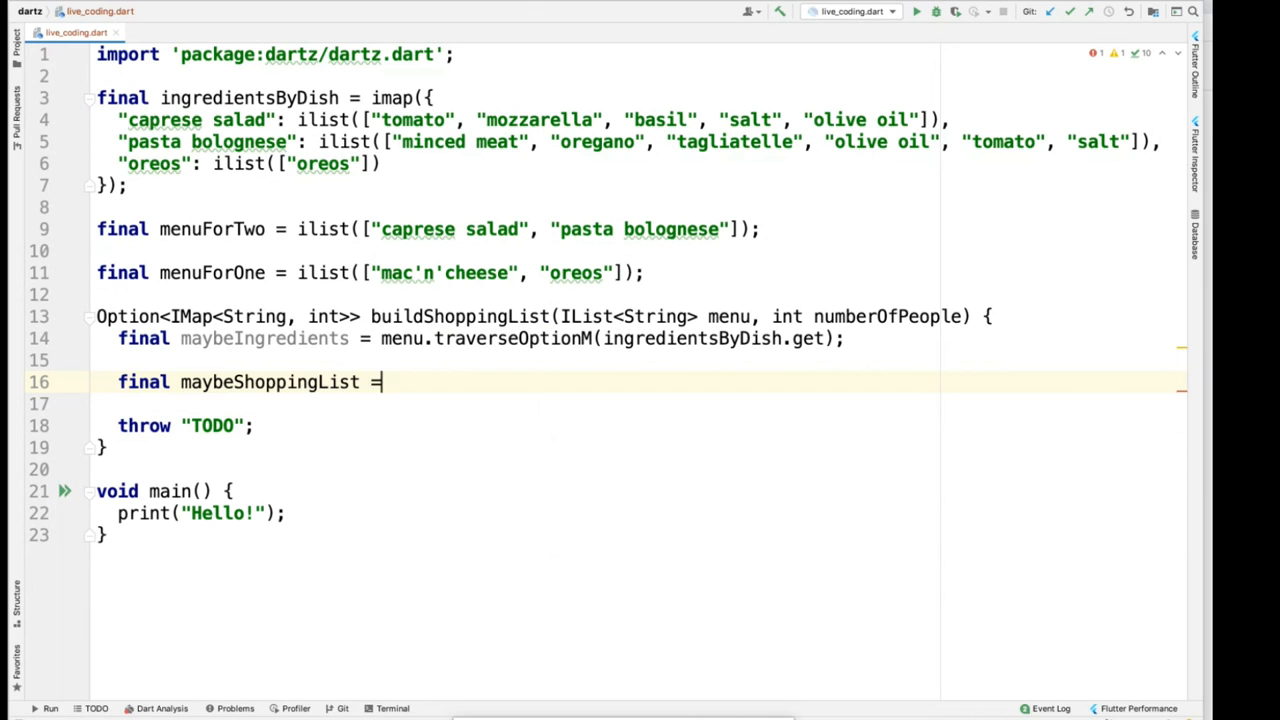
type("maybeIngredients.map((a) => null)")
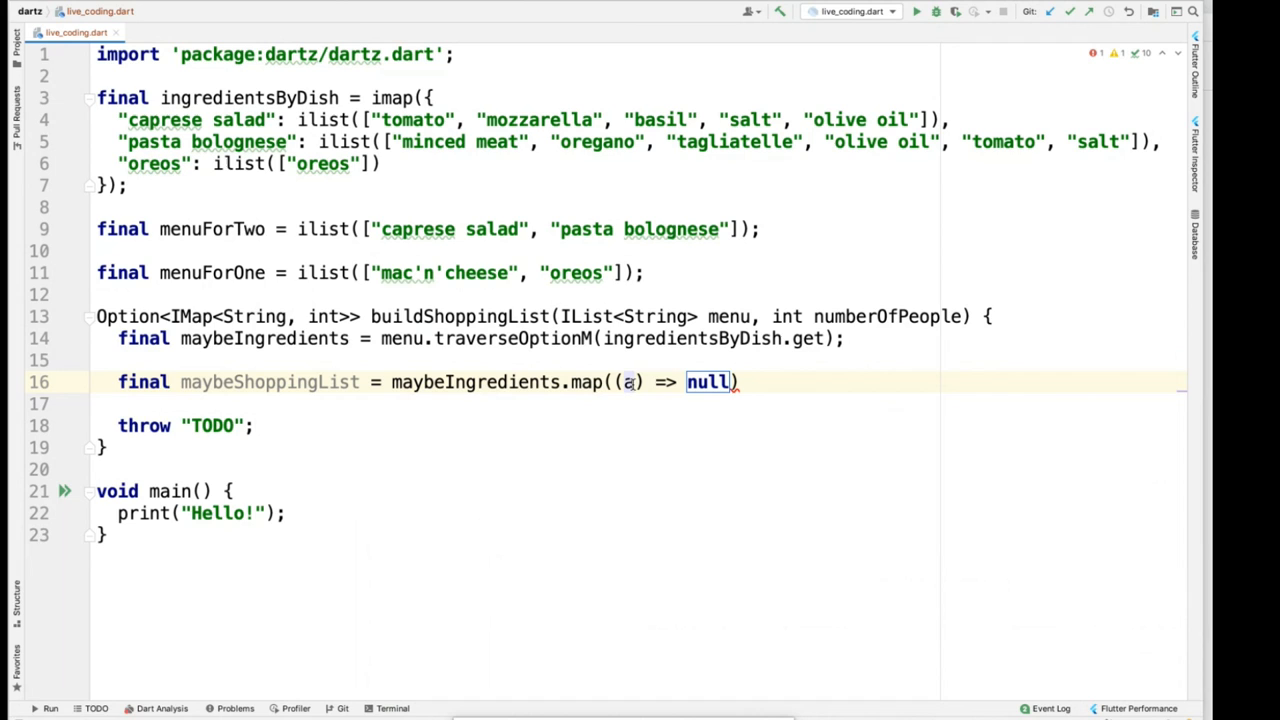
type("ingredients")
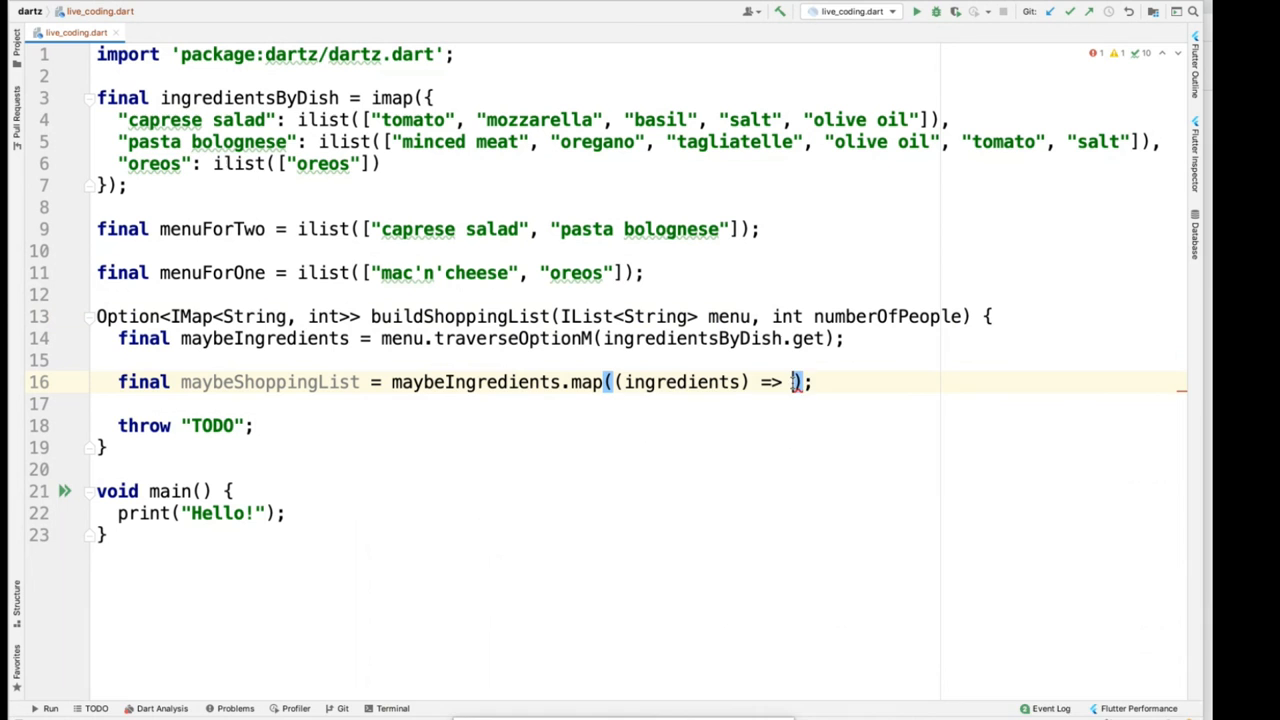
type("ingredients.fo")
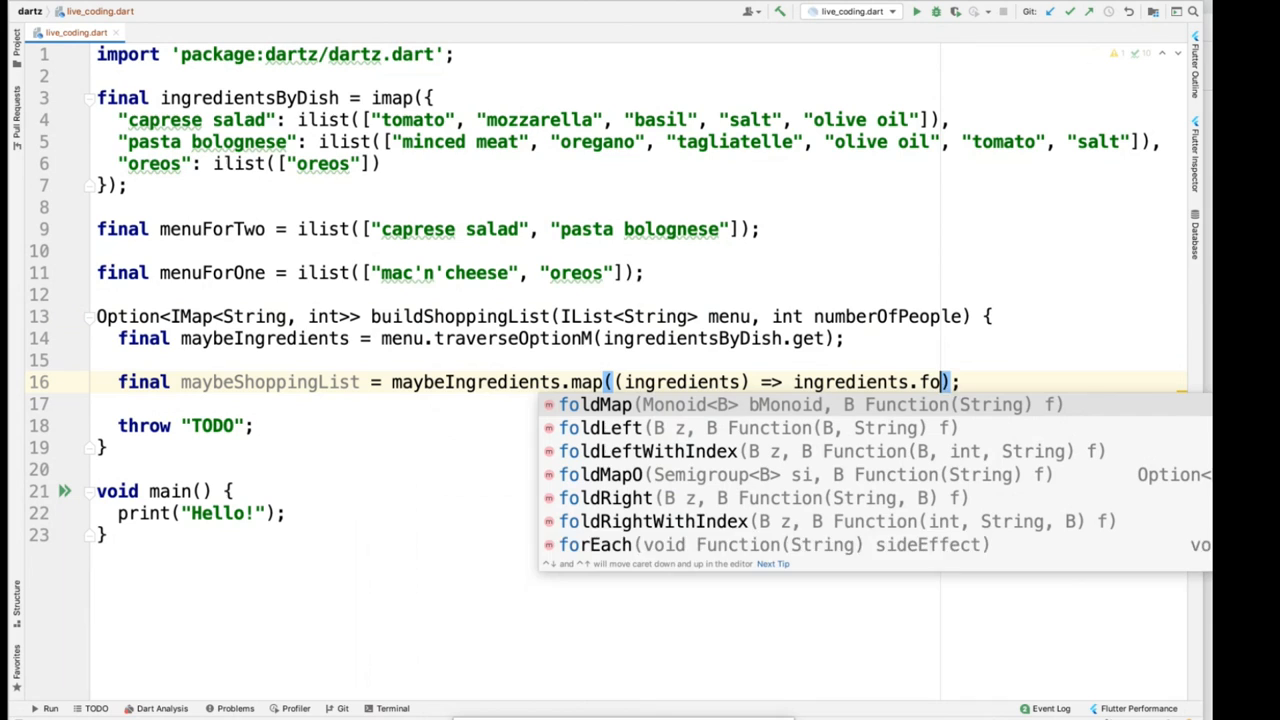
type("ldMap(bMonoid, (a) => null));")
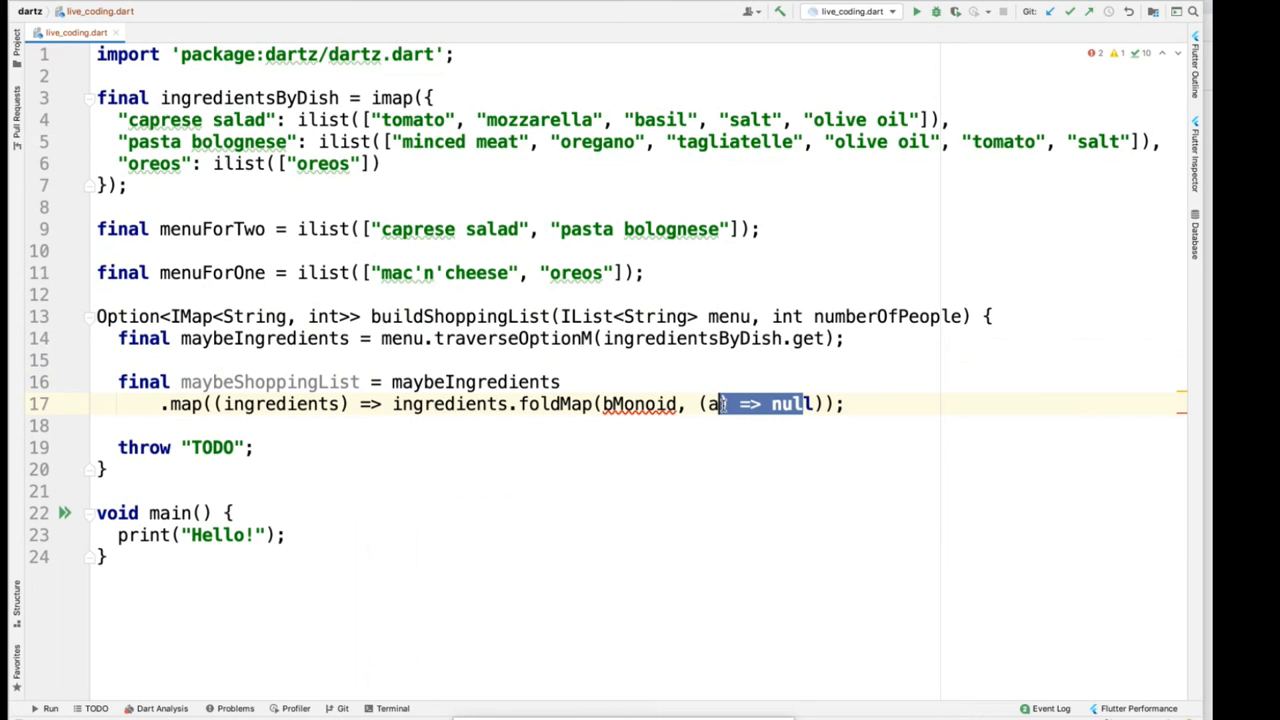
- Map each ingredient to singletonMap(ingredient, numberOfPeople) in the foldMap lambda
type("ingredient")
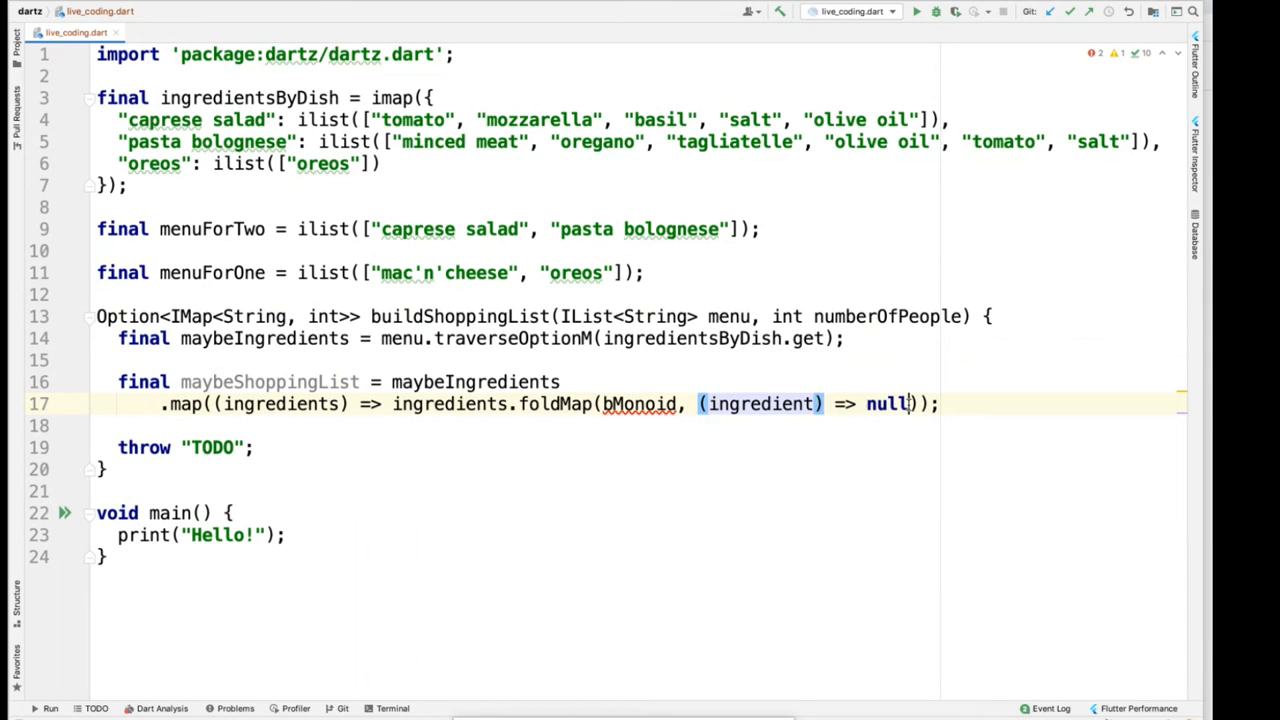
key("Backspace")
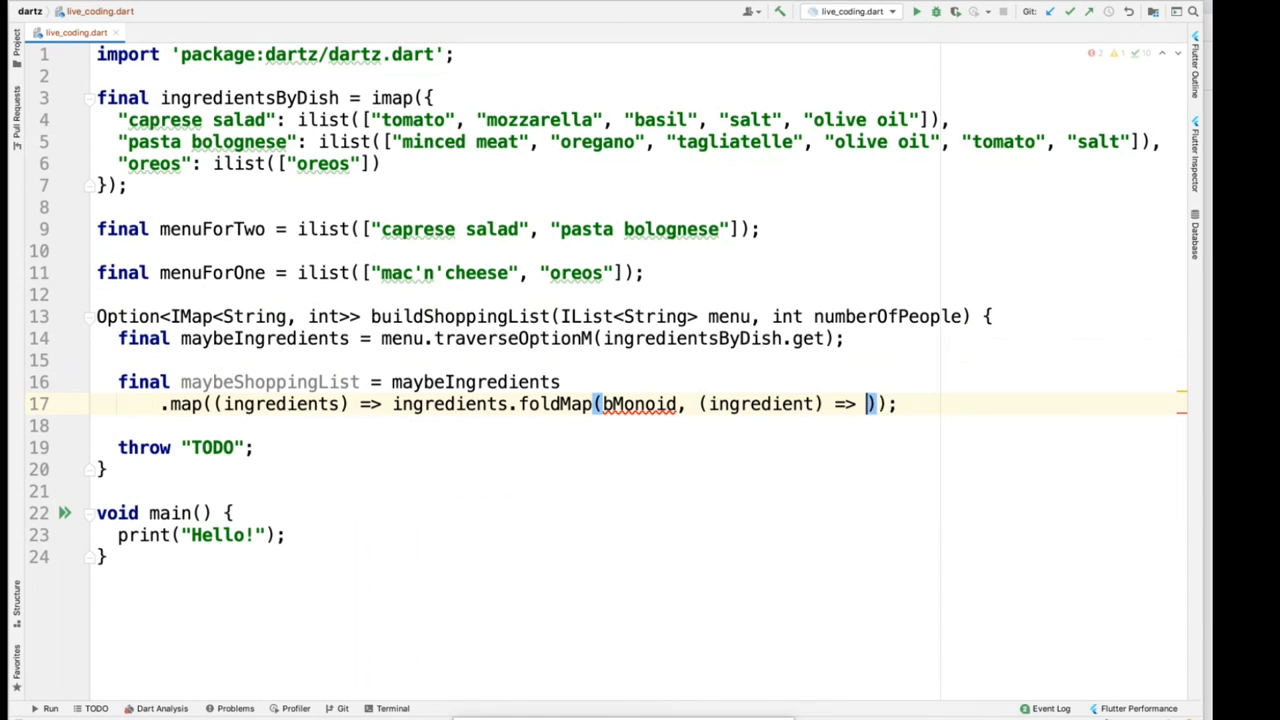
type("singletonMap(")
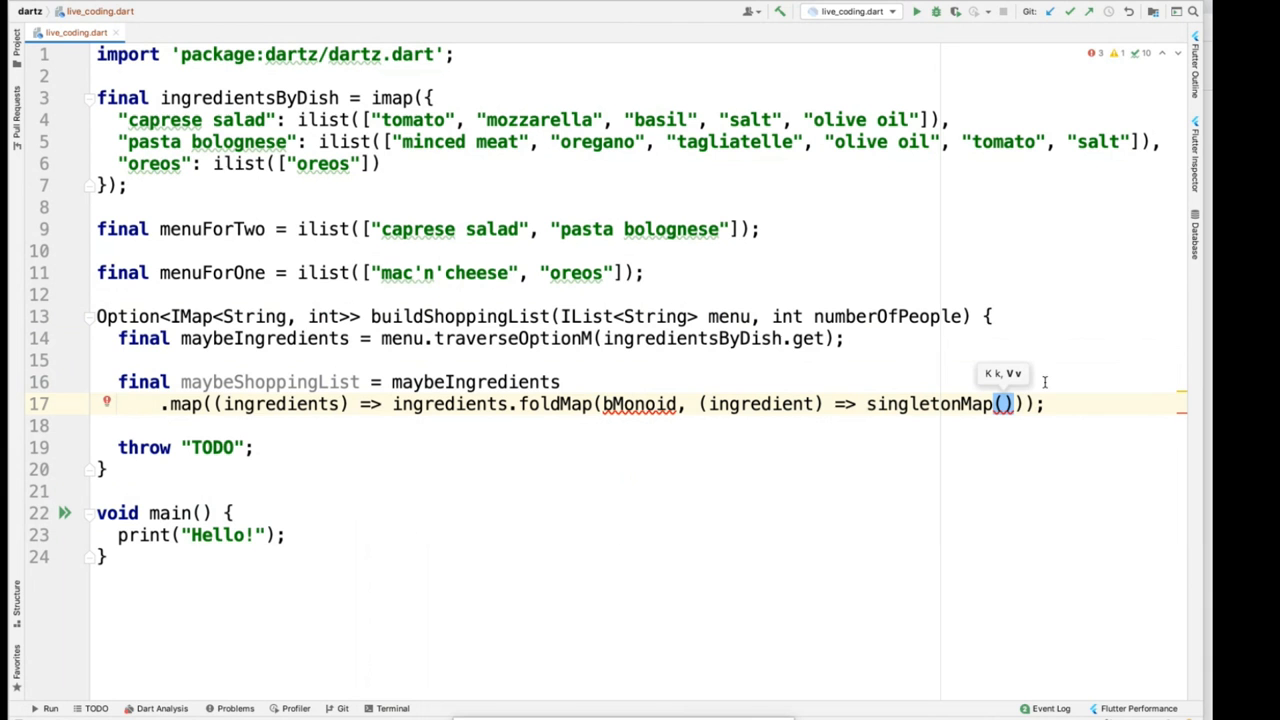
type("ingredient,")
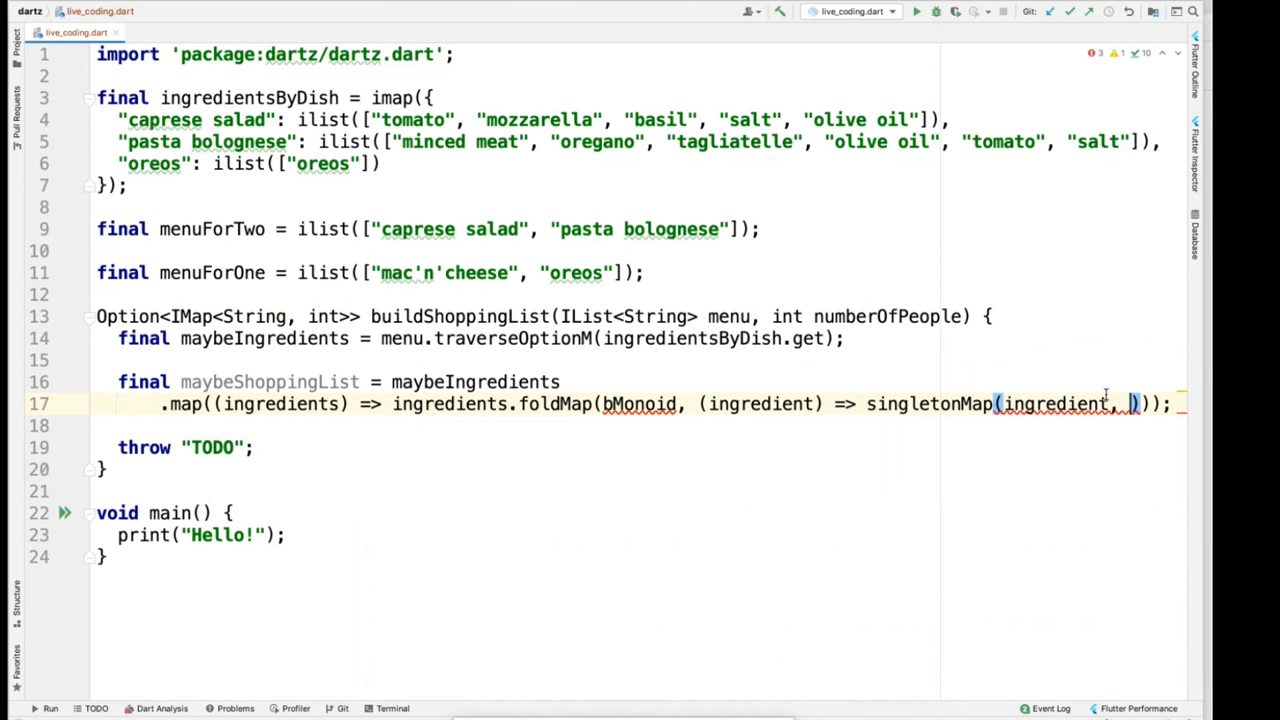
type("numberOfPeople)));")
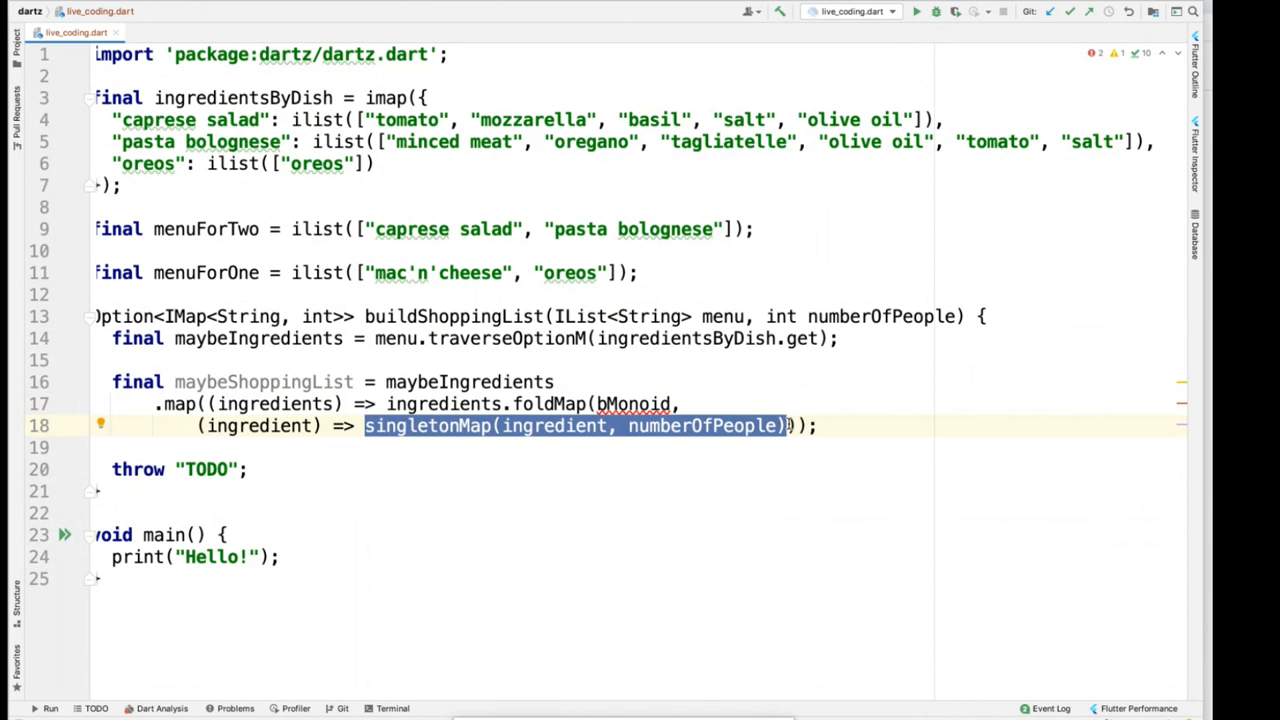
- Replace bMonoid with imapMonoid() via completion, leaving the cursor inside its empty argument list
type("imapMo")
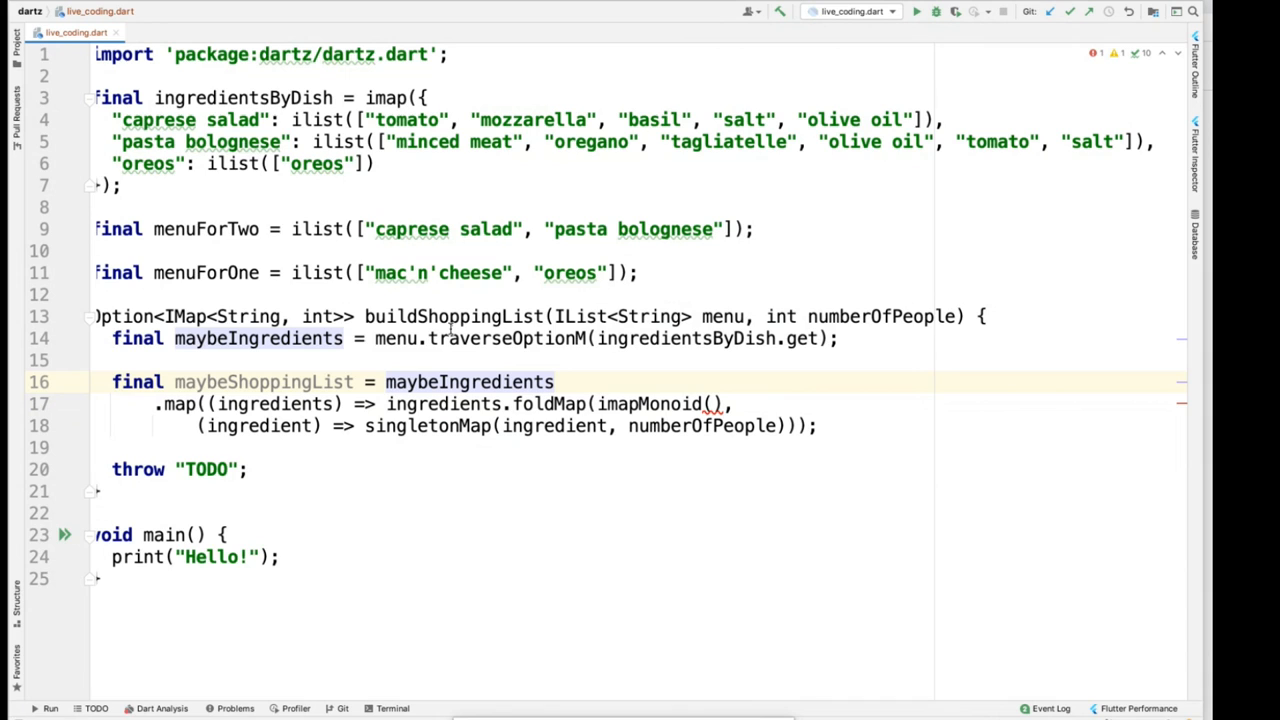
mouse_move(665, 425)
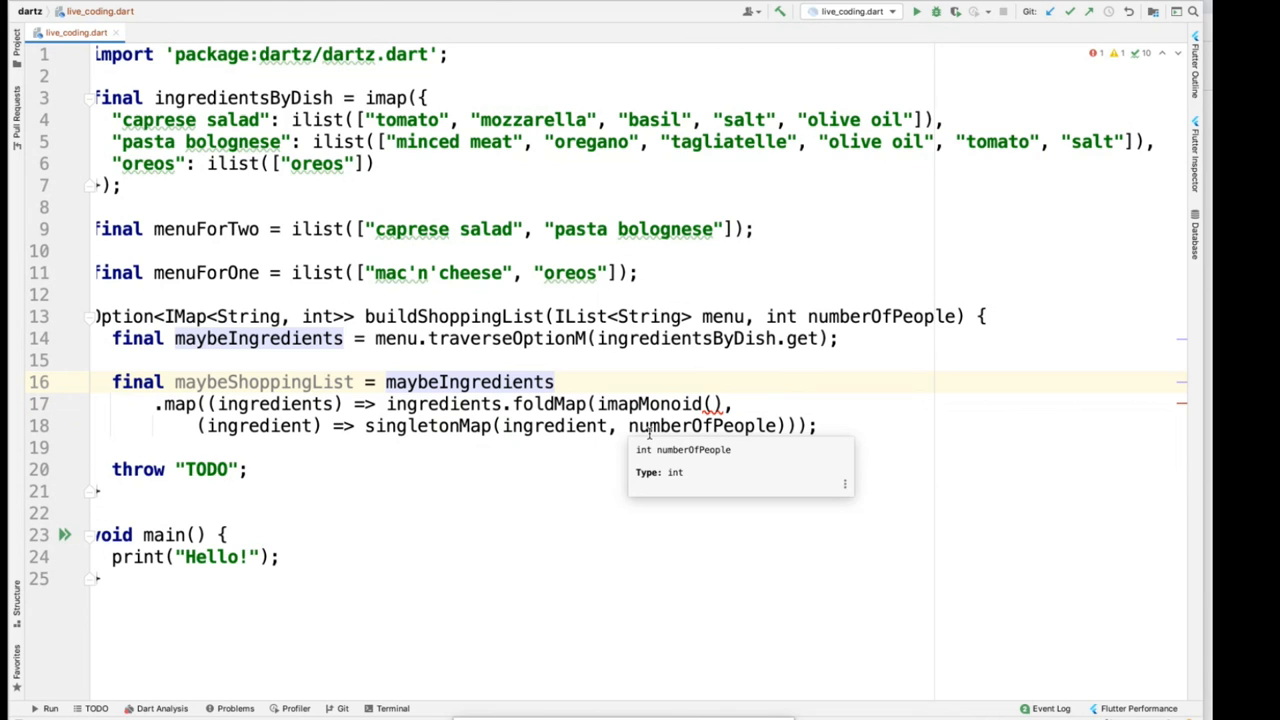
left_click(555, 382)
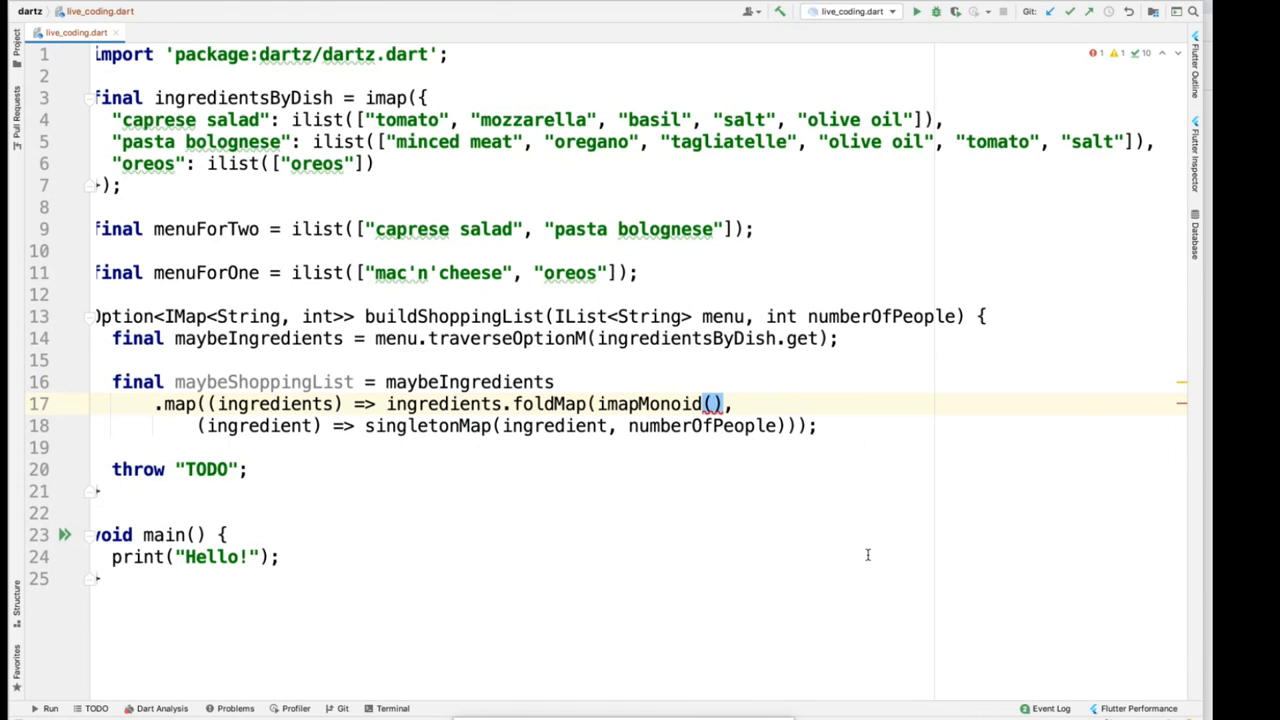
mouse_move(760, 441)
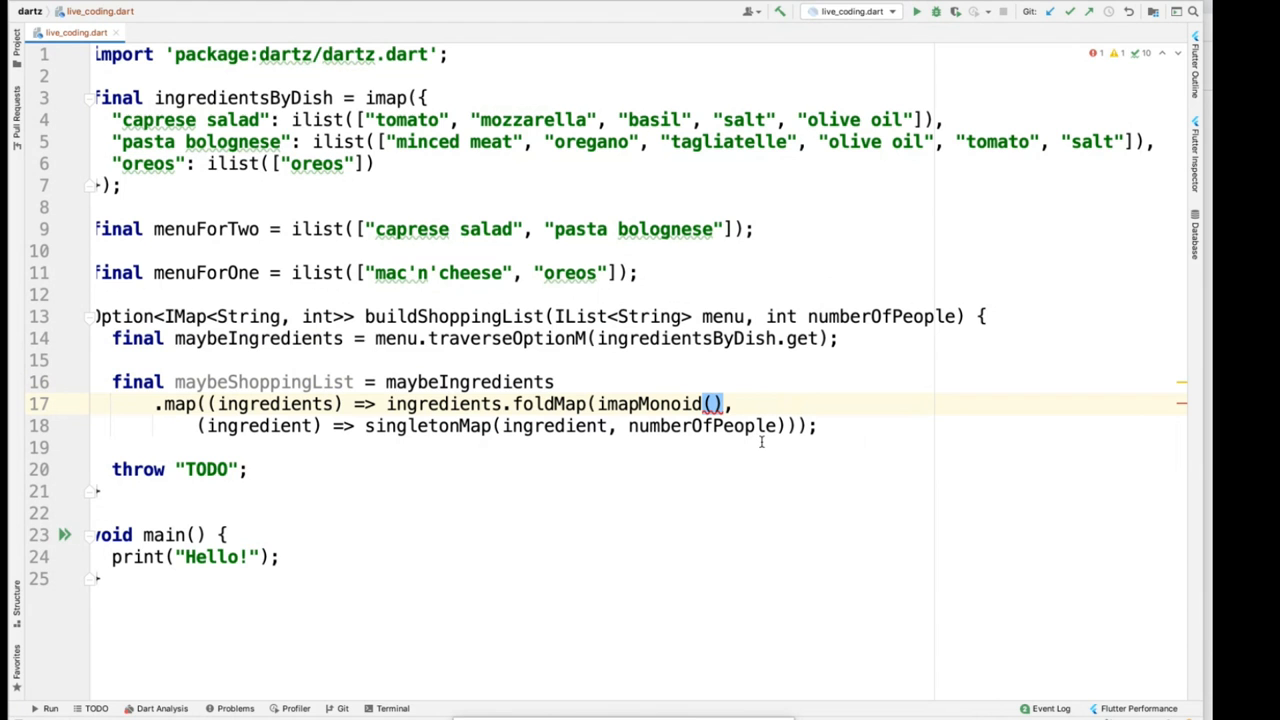
- Pass IntSumMi to imapMonoid, remove the throw "TODO" line and begin the return statement
type("IntSumMi")
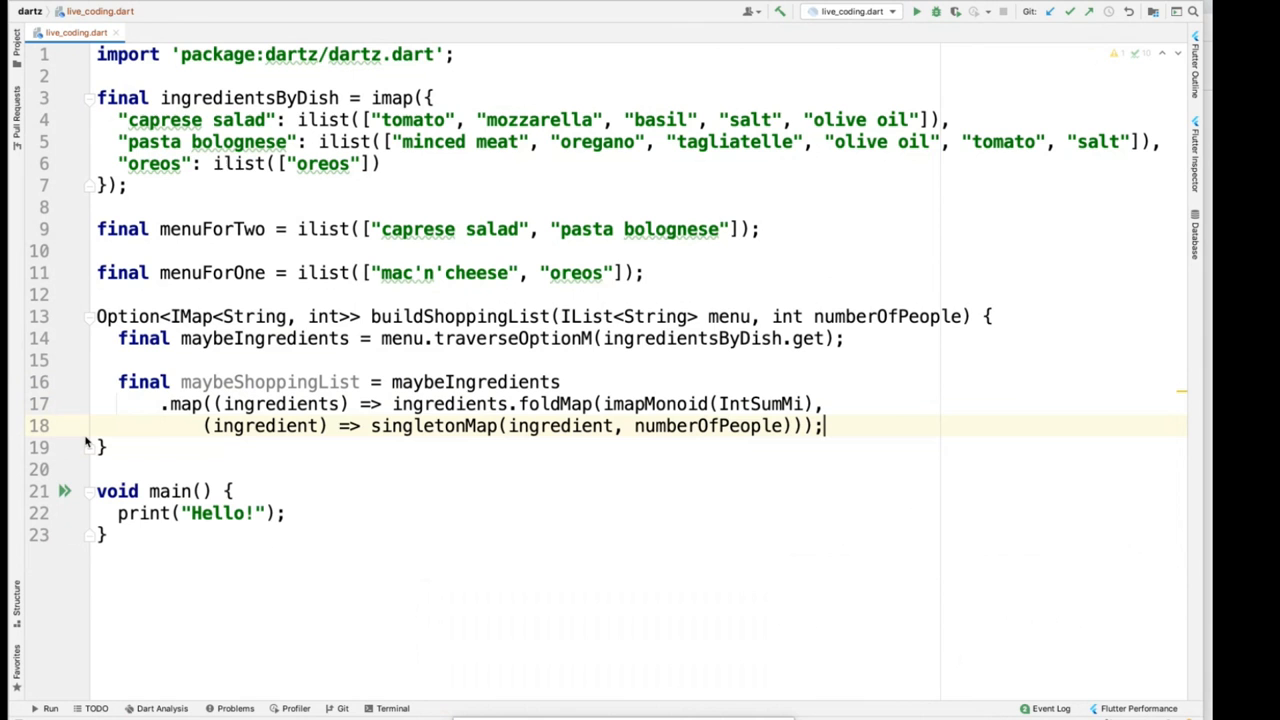
type("return maybeIngredients")
left_click(193, 513)
type("buildShoppingList(menuForTwo, 2)")
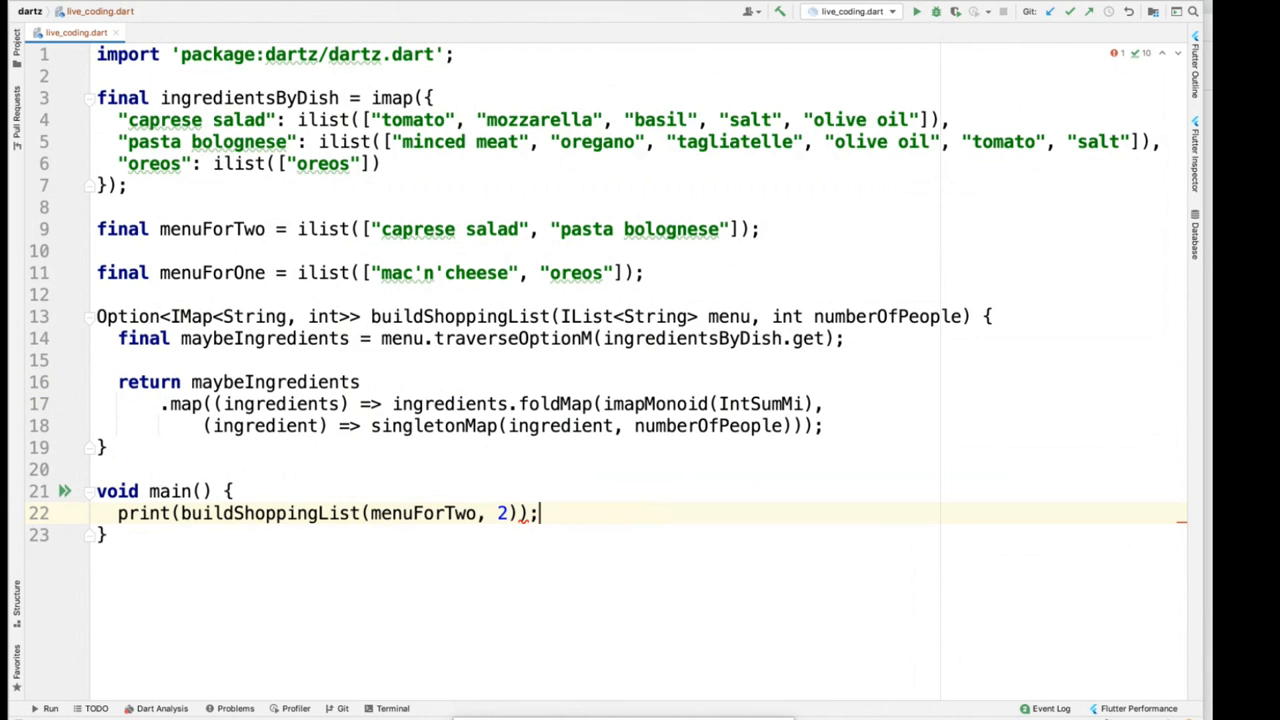
- Run live_coding.dart so main prints Some(imap{...}) with olive oil, salt and tomato at 4
left_click(916, 11)
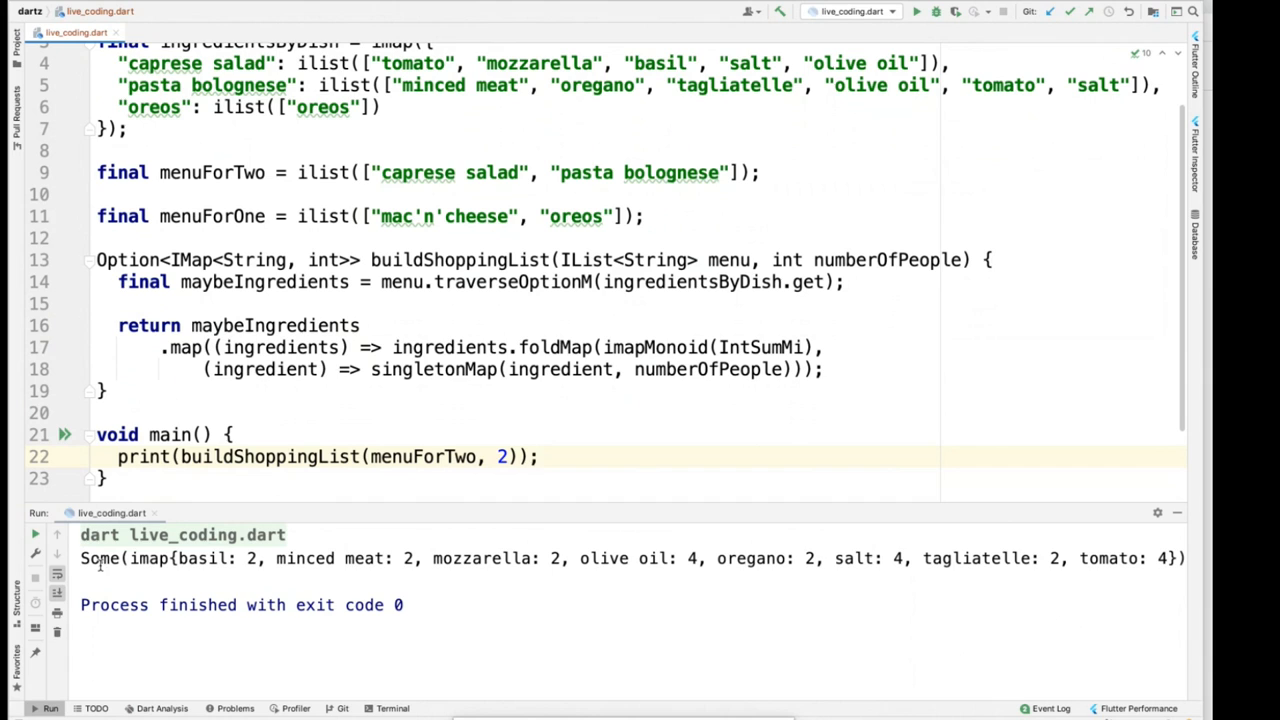
double_click(98, 558)
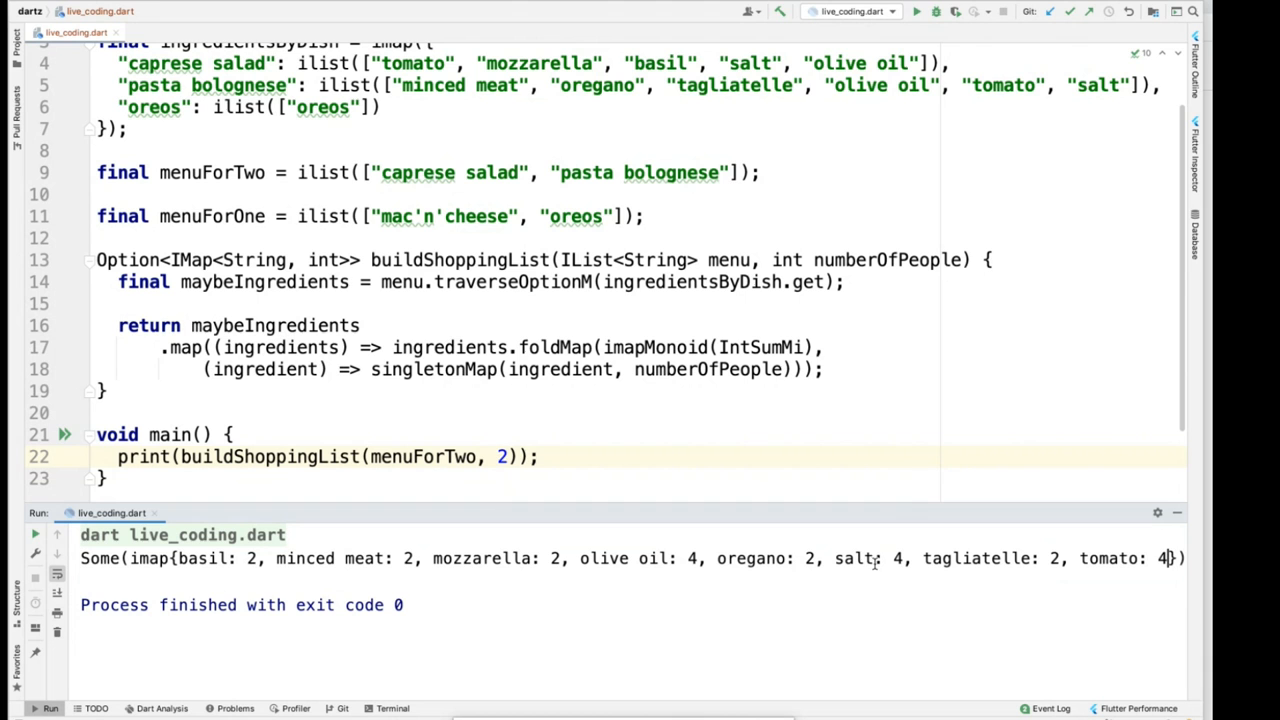
- Change main to build the shopping list for menuForOne for 1 person
type("menuForOne")
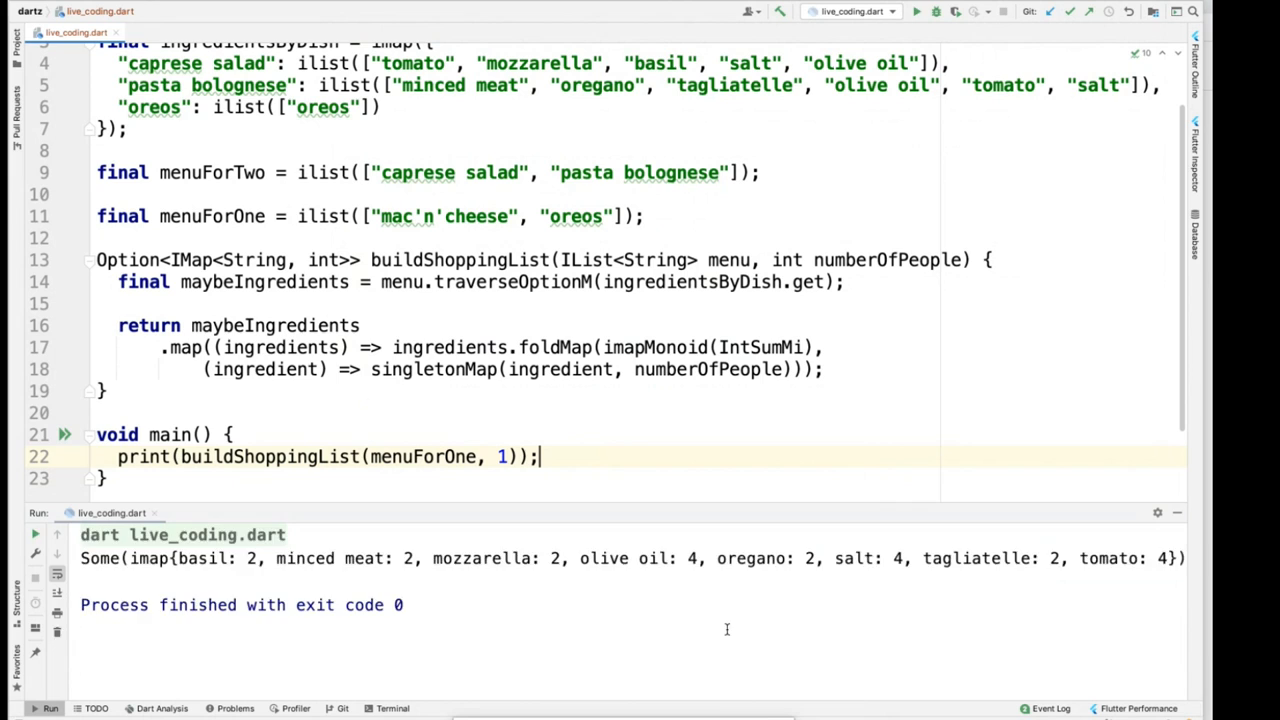
double_click(443, 216)
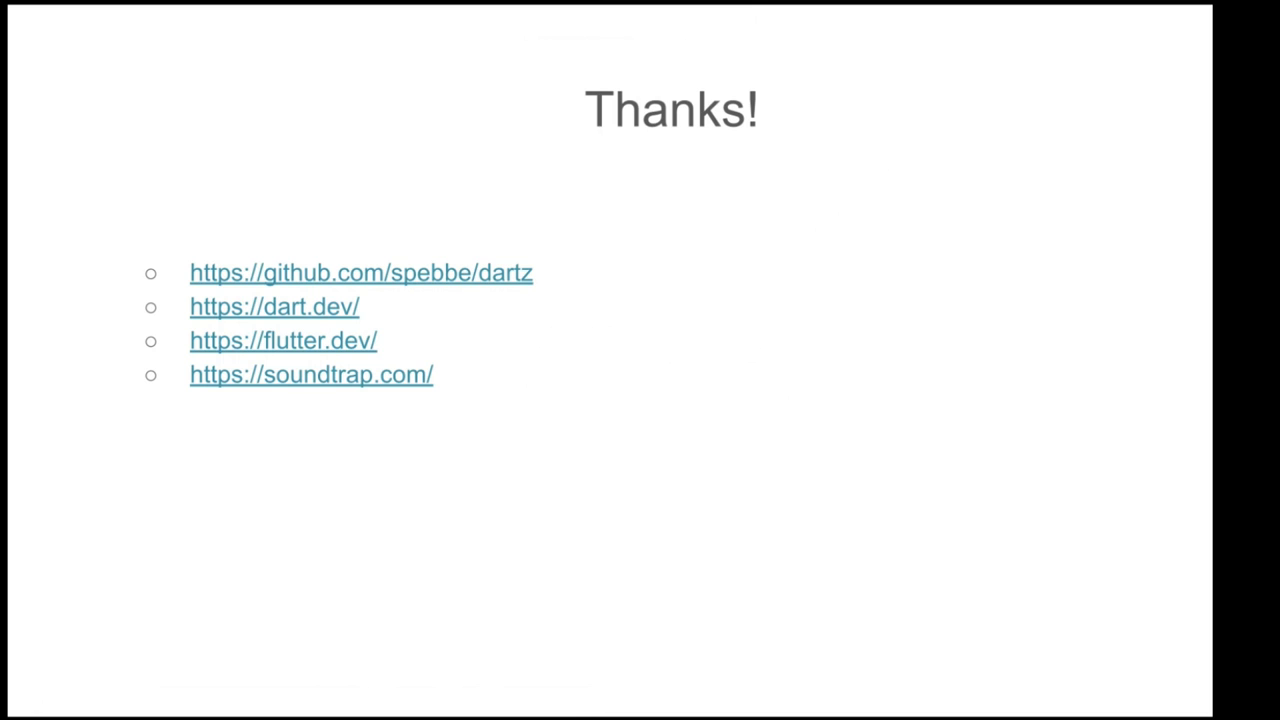
mouse_move(623, 298)
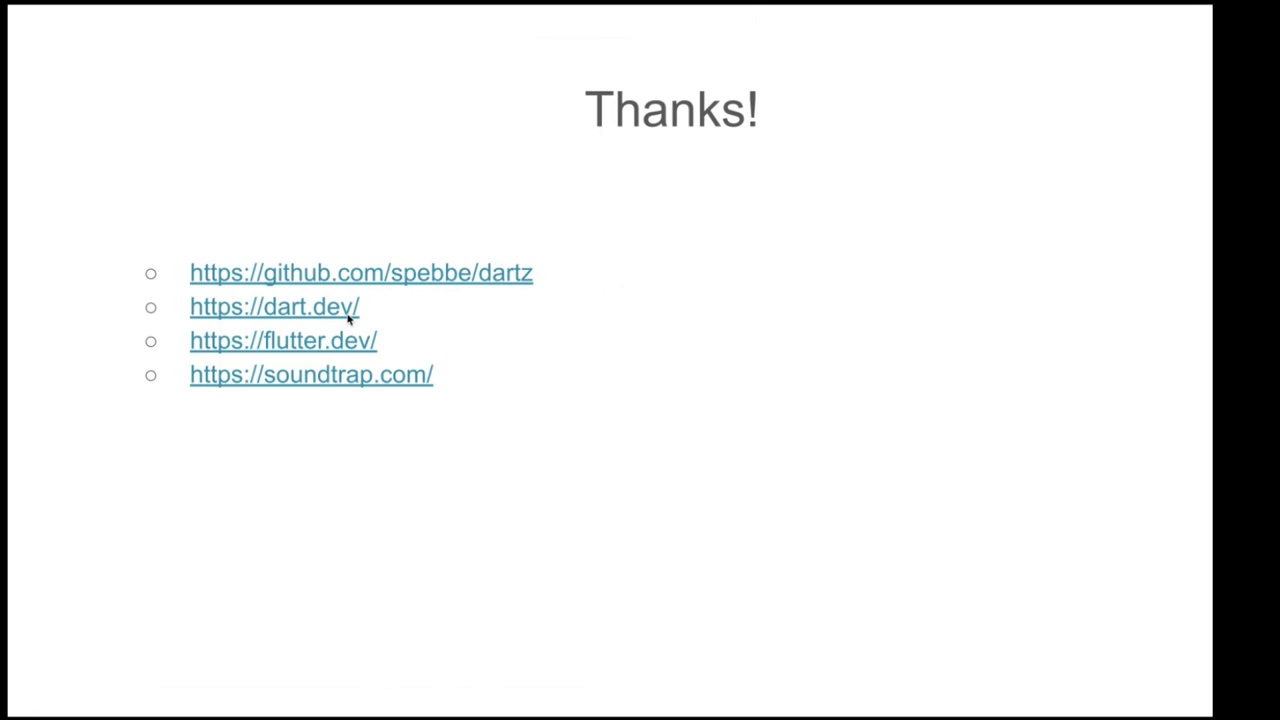
mouse_move(435, 357)
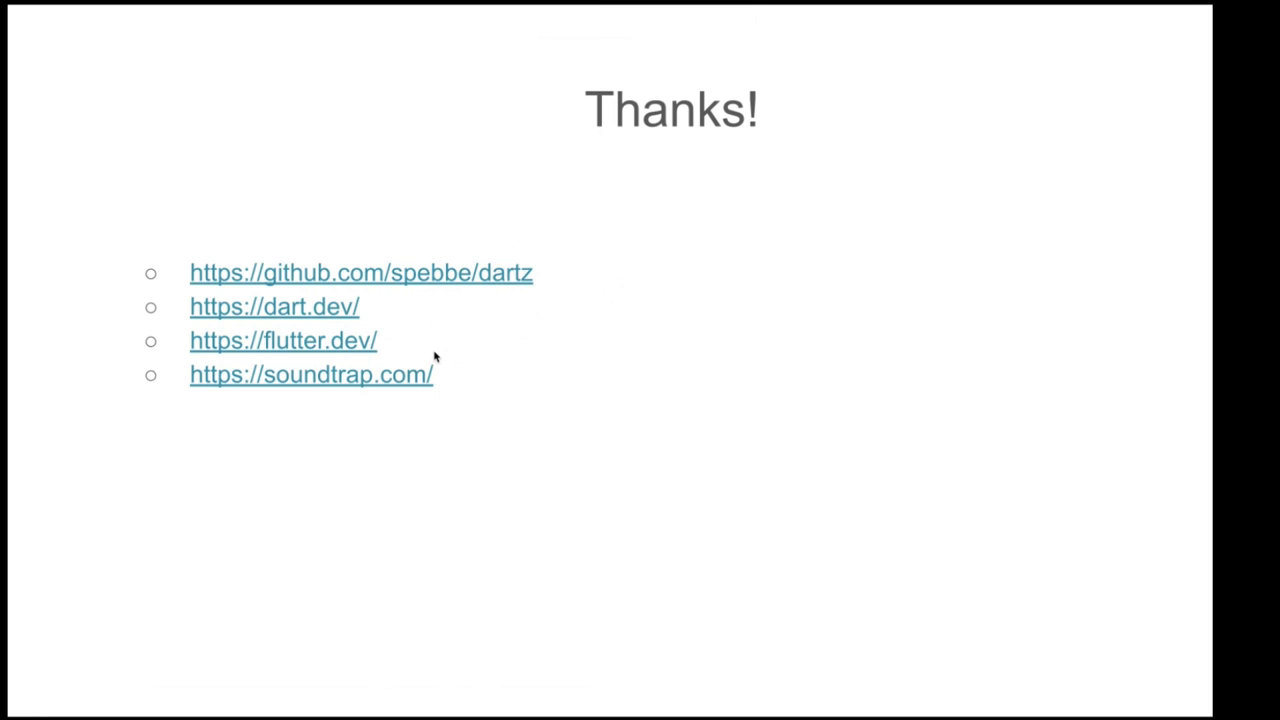
mouse_move(550, 373)
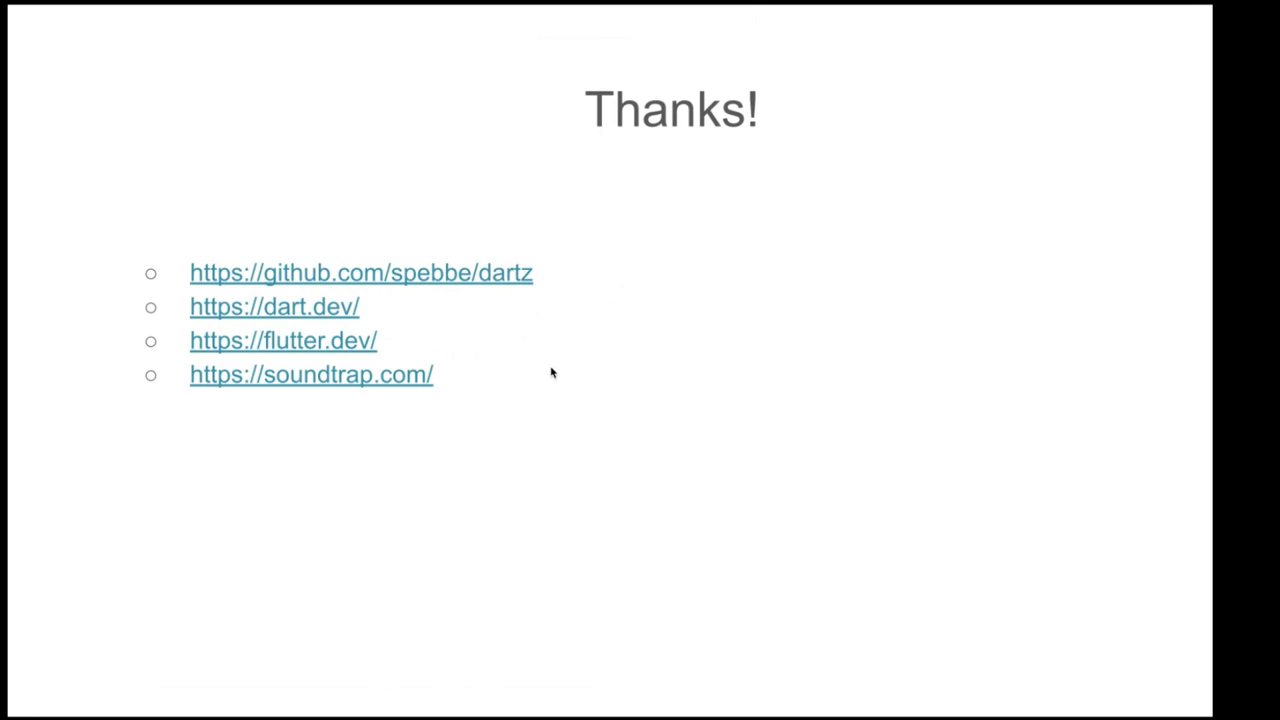